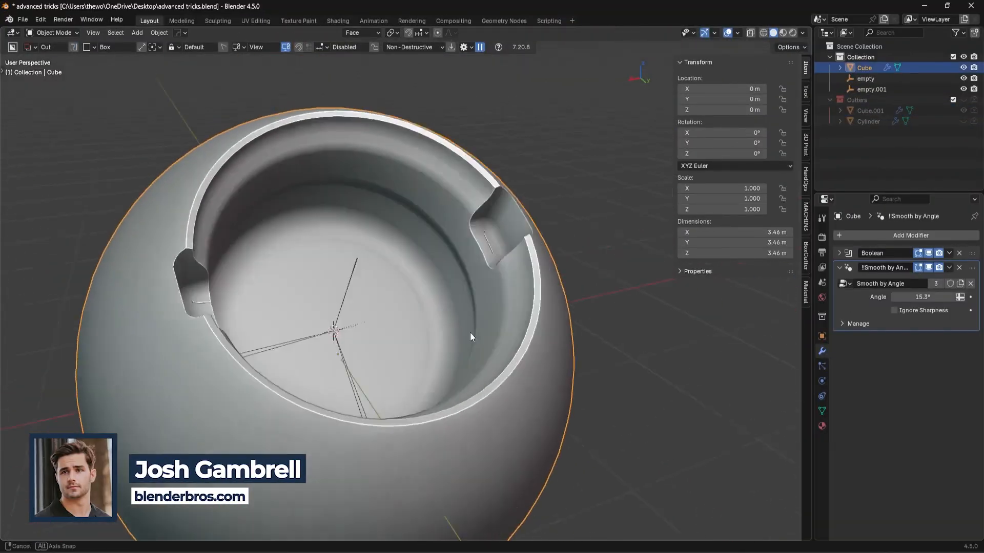
Set the cylinder as a difference Boolean cutter on the sphere and apply Shade Auto Smooth.
left_click(869, 110)
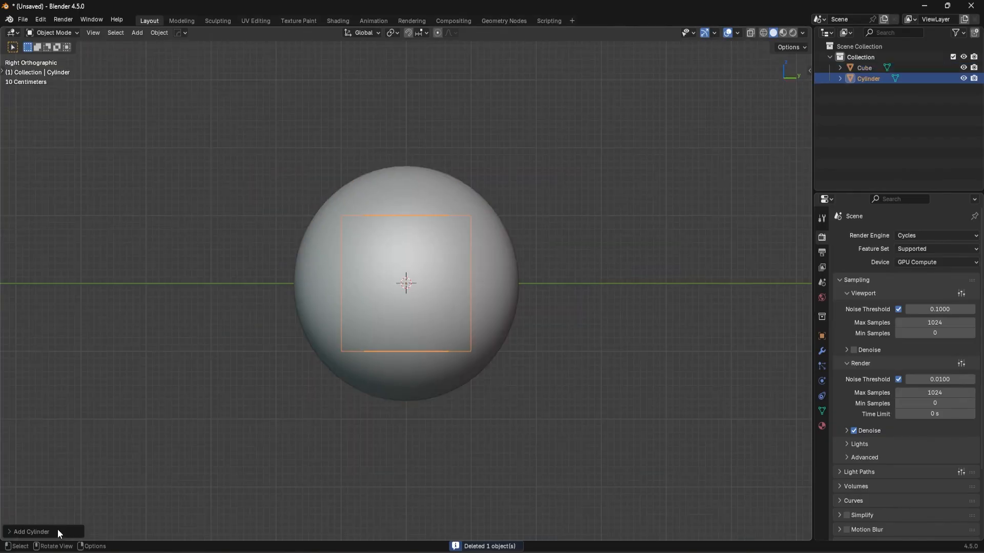
left_click(30, 532)
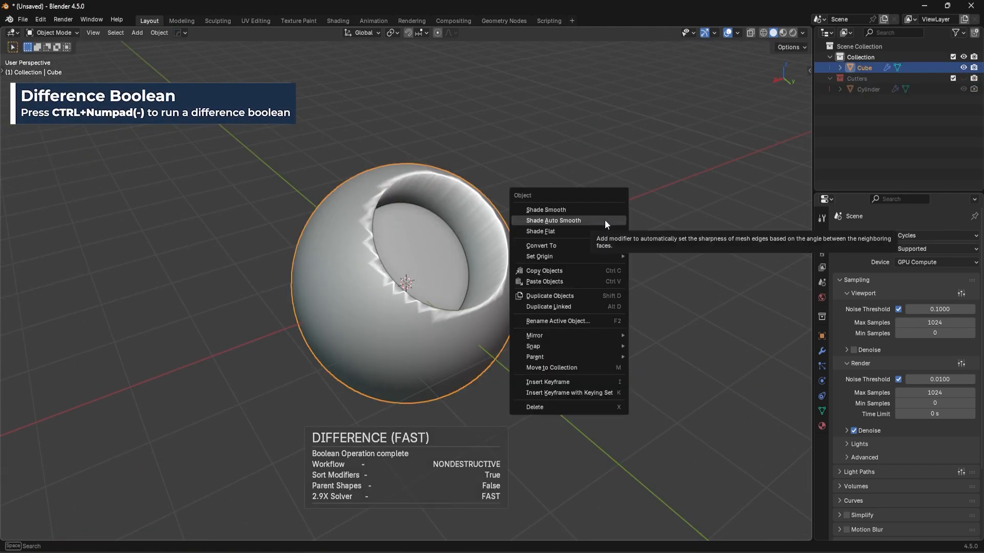
left_click(552, 221)
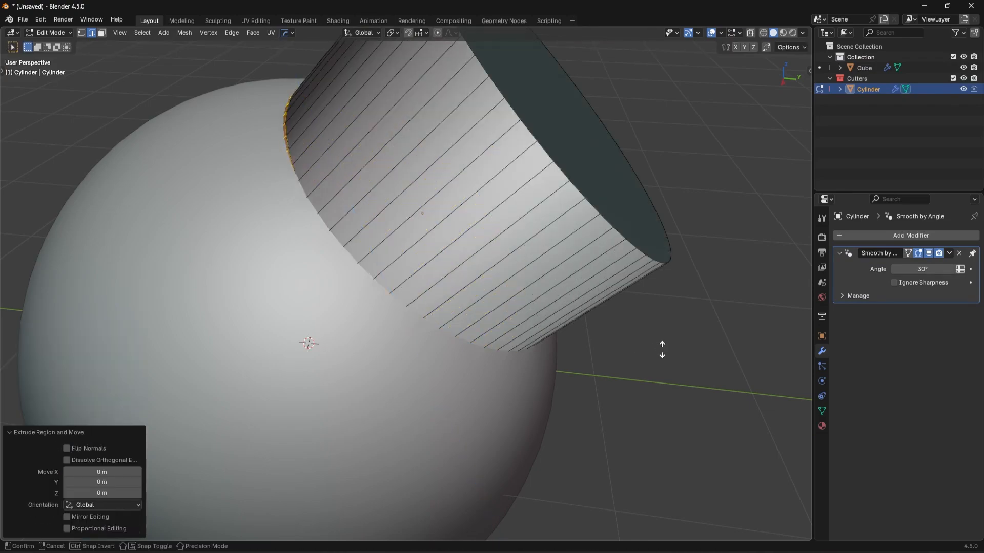
Extrude the cylinder cutter's end in Edit Mode to lengthen it through the sphere.
key("Tab")
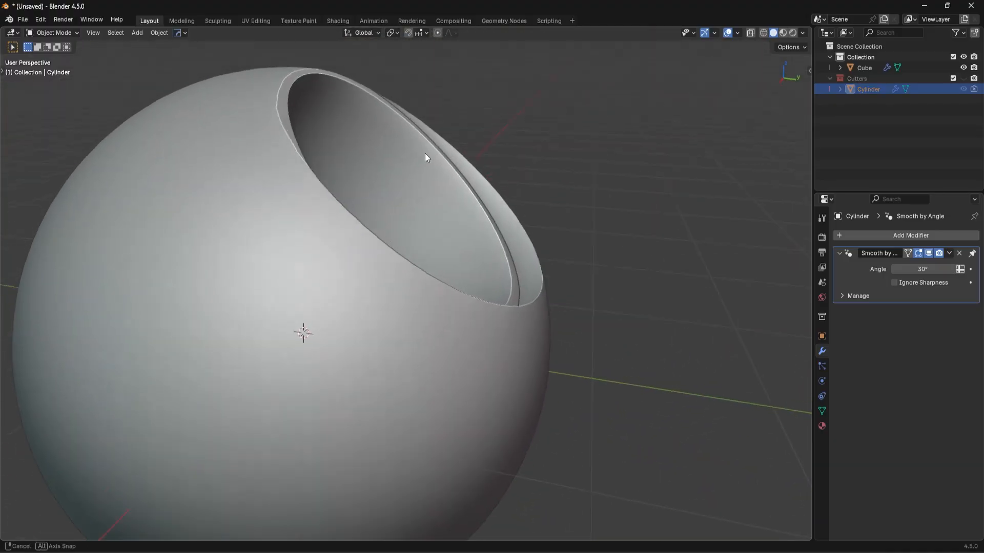
key("Tab")
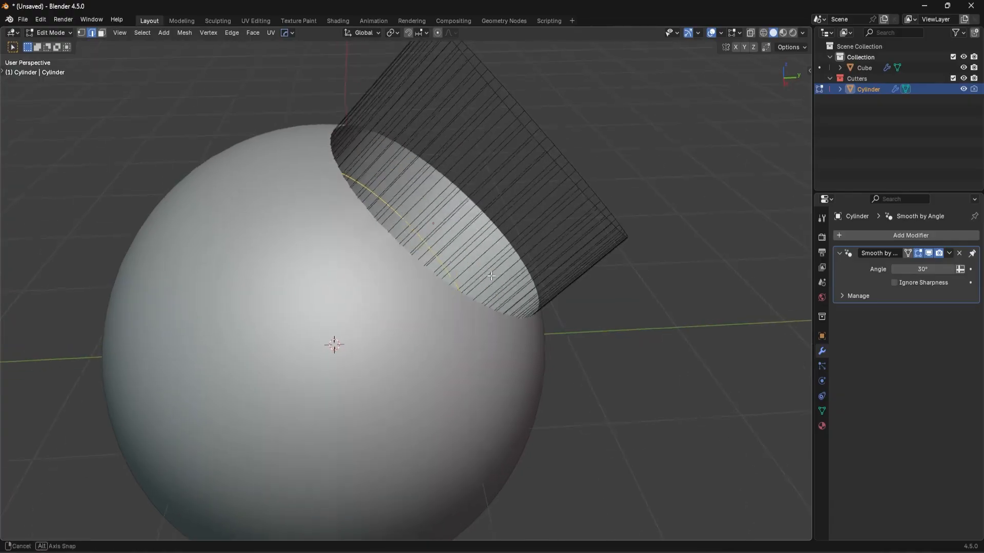
left_click_drag(489, 277, 506, 266)
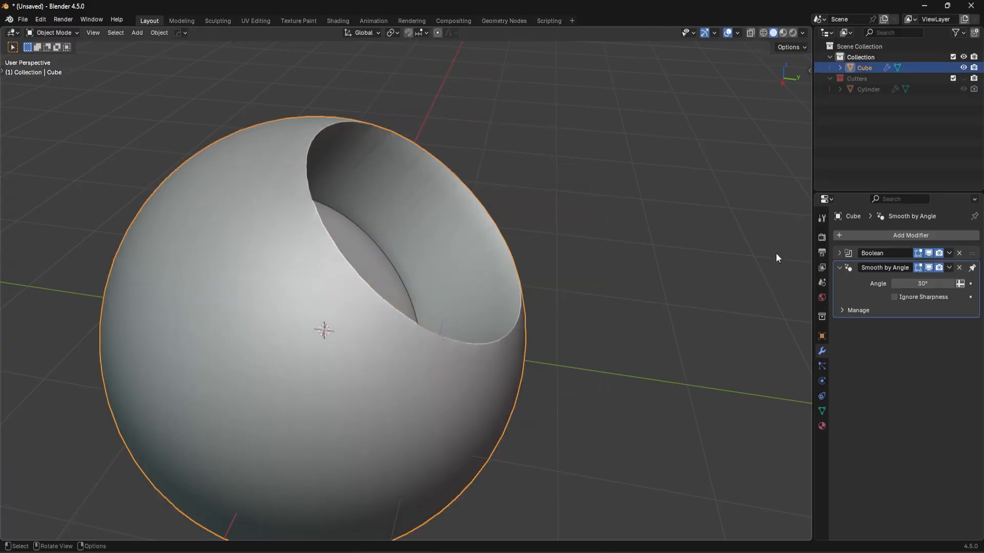
Apply the Boolean modifier from its dropdown and enter Edit Mode on the bowl.
left_click(949, 254)
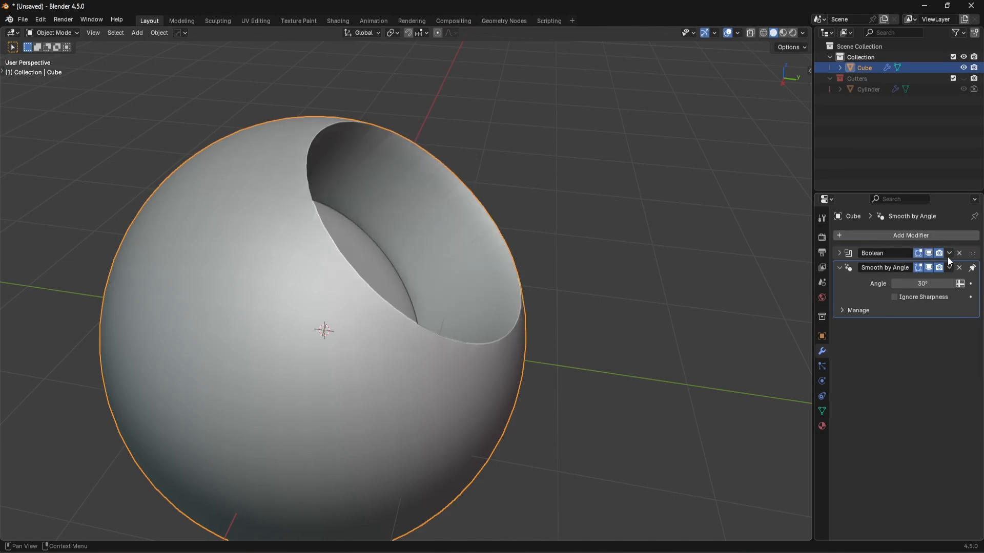
key("Tab")
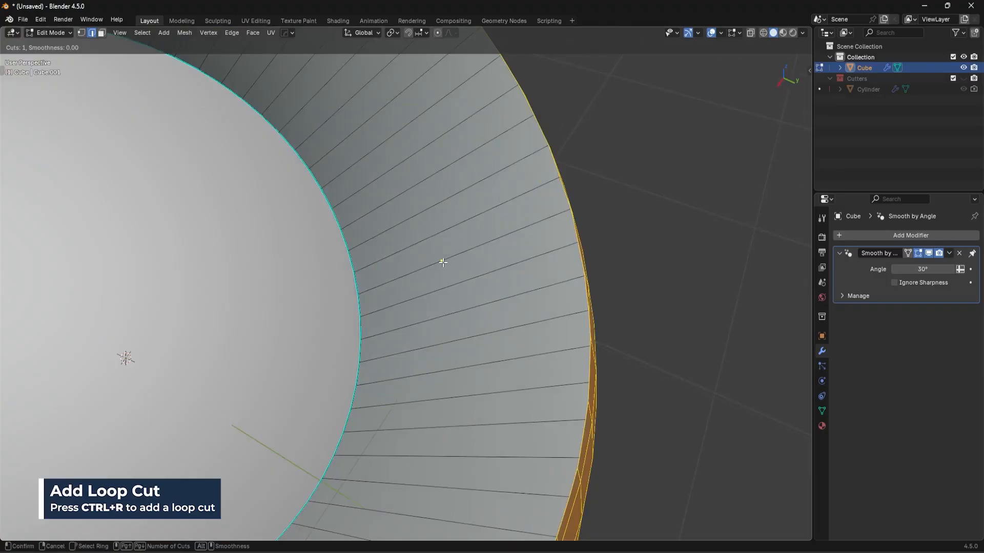
mouse_move(422, 200)
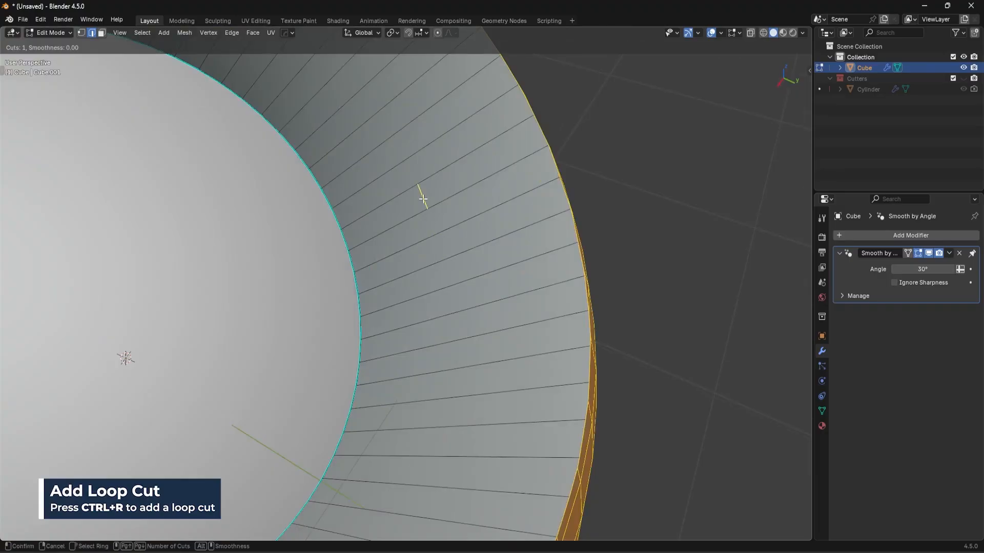
mouse_move(386, 130)
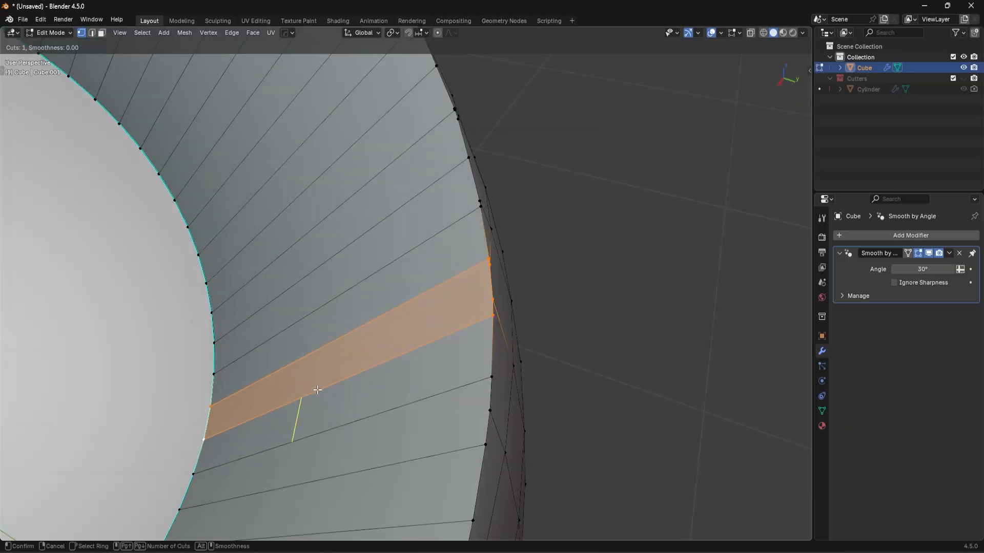
mouse_move(349, 356)
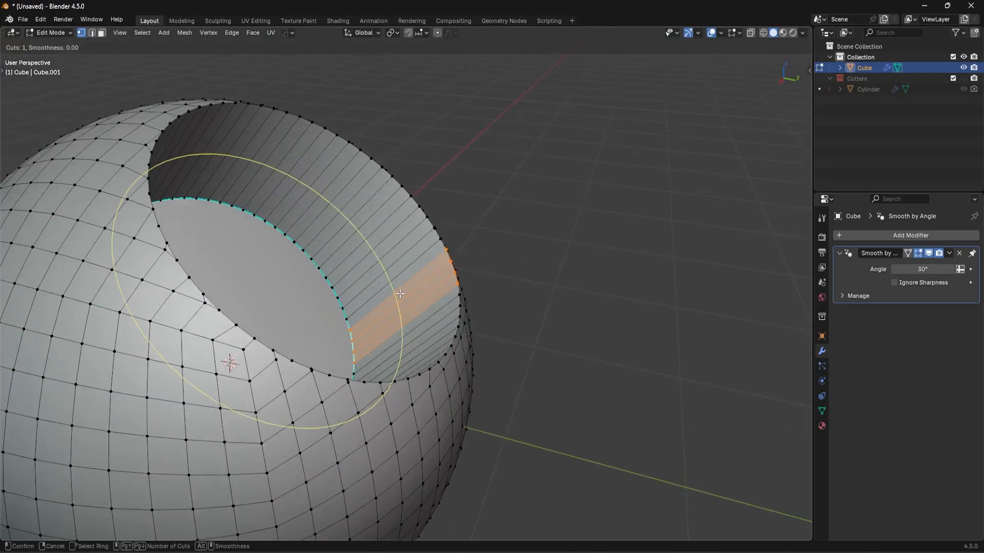
Place the loop cut on the opening's inner wall and slide it beside the rim.
left_click(400, 294)
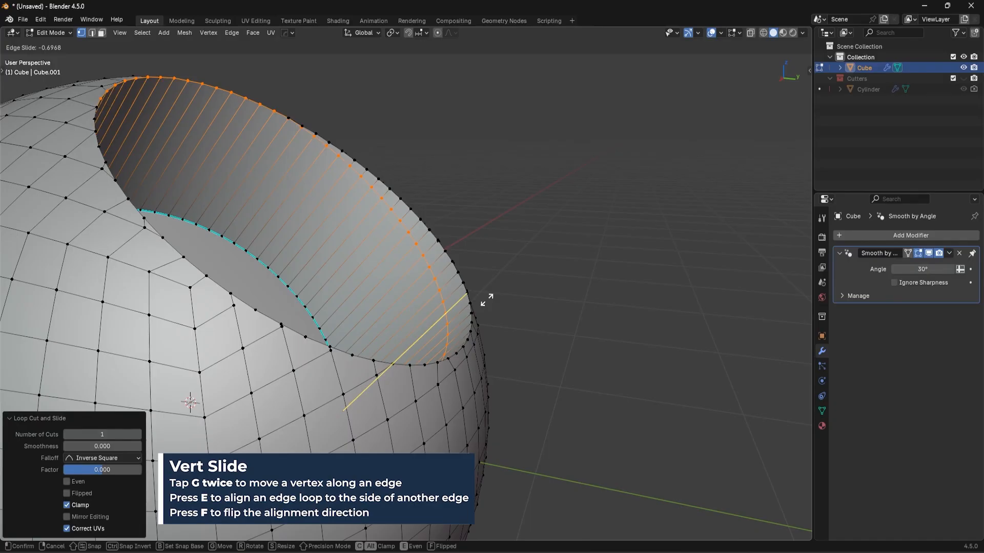
mouse_move(500, 293)
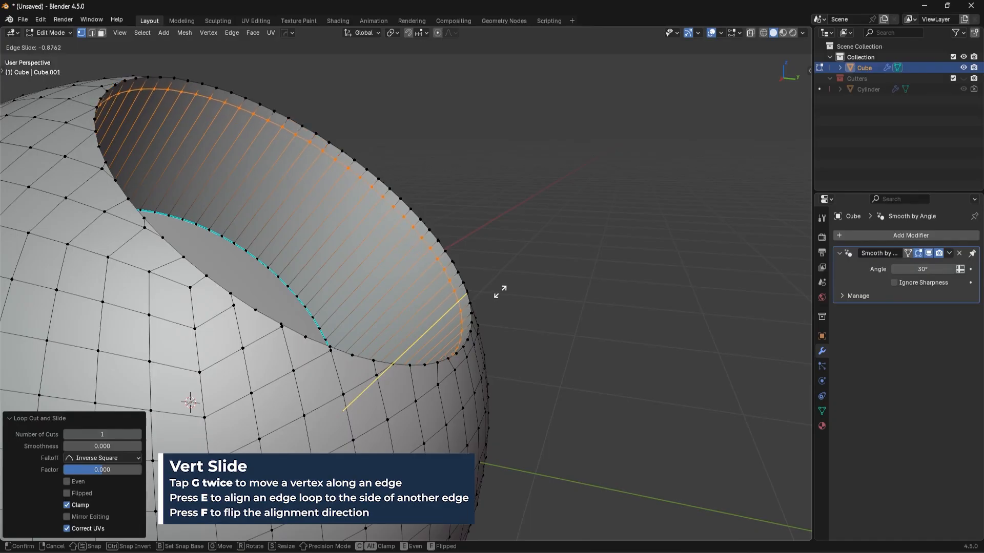
mouse_move(507, 296)
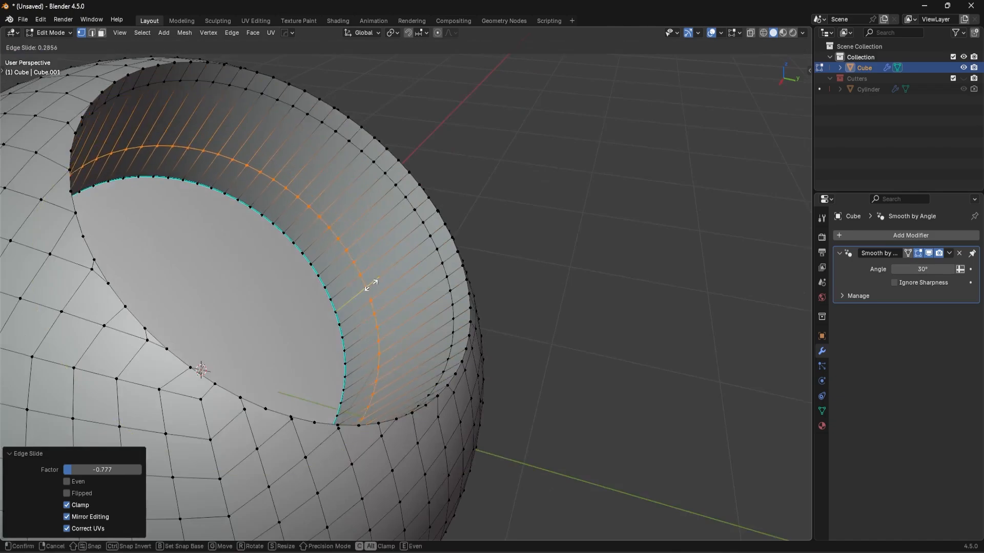
mouse_move(366, 323)
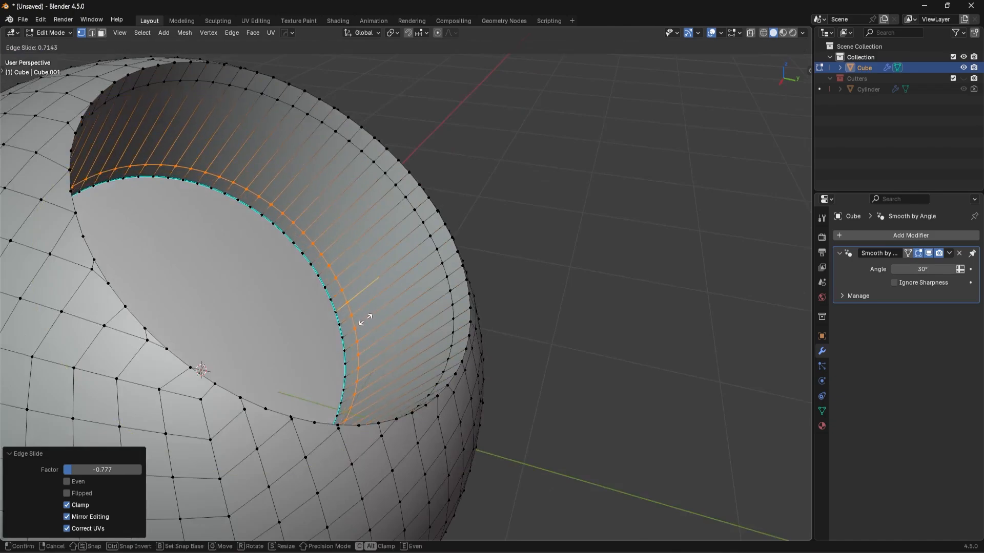
mouse_move(376, 321)
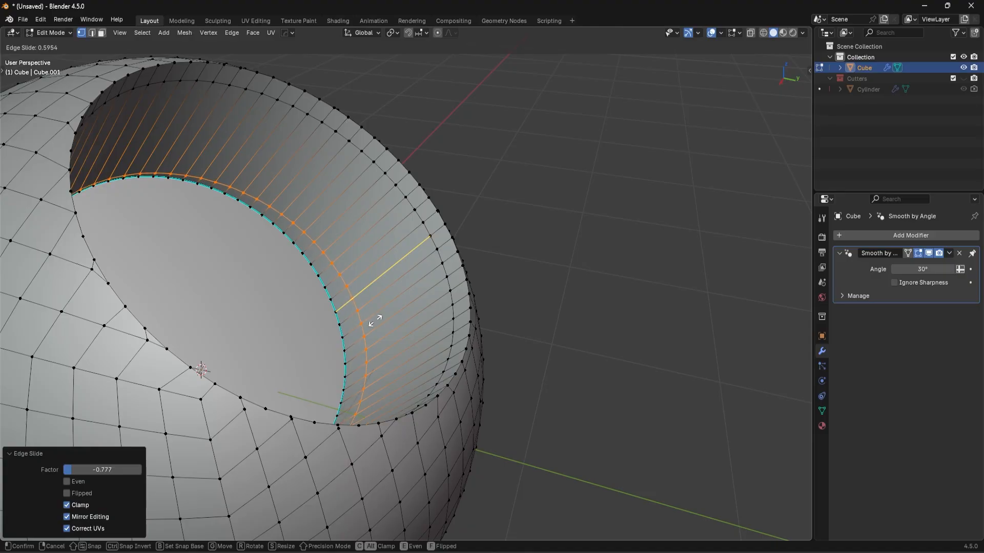
mouse_move(370, 329)
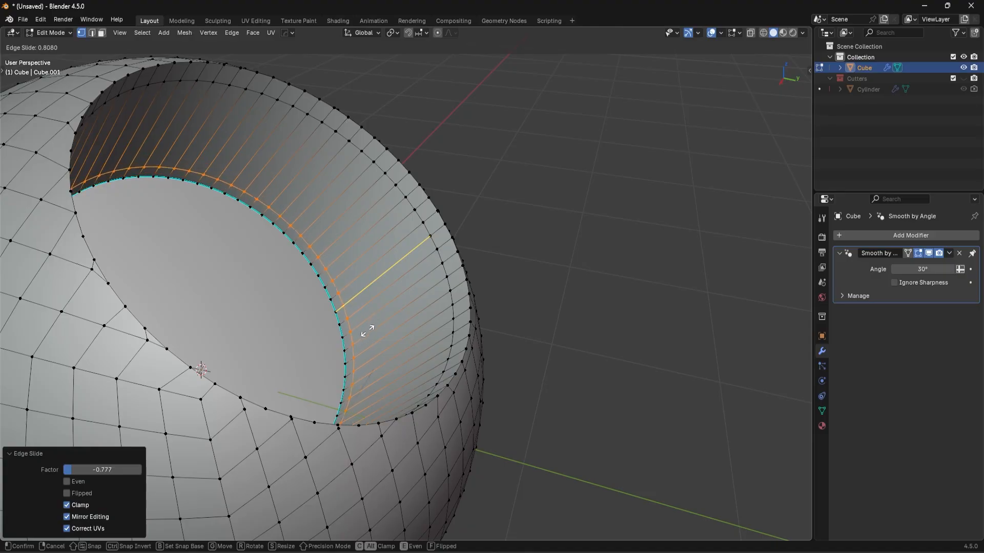
mouse_move(377, 325)
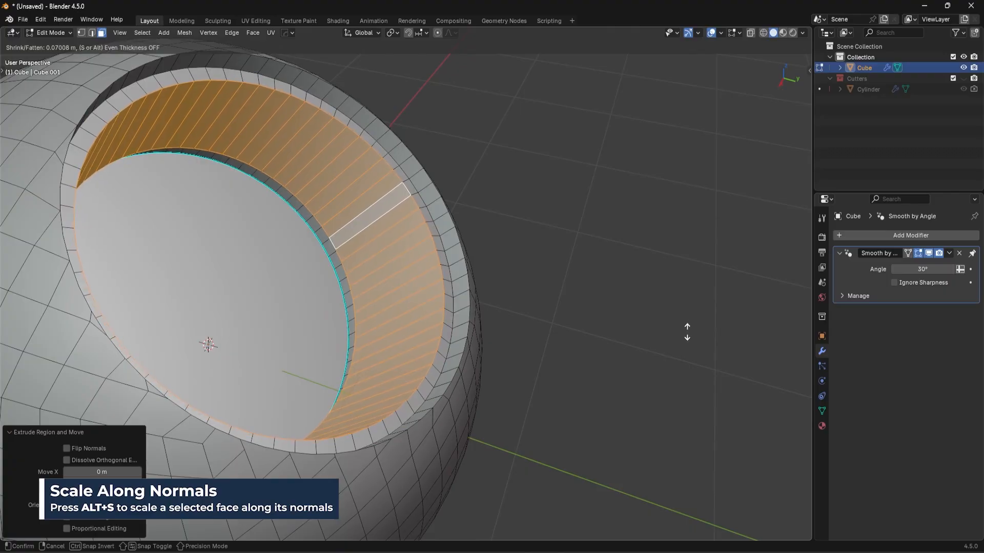
Extrude the inner wall faces, check in Object Mode, and scale them along normals.
key("Tab")
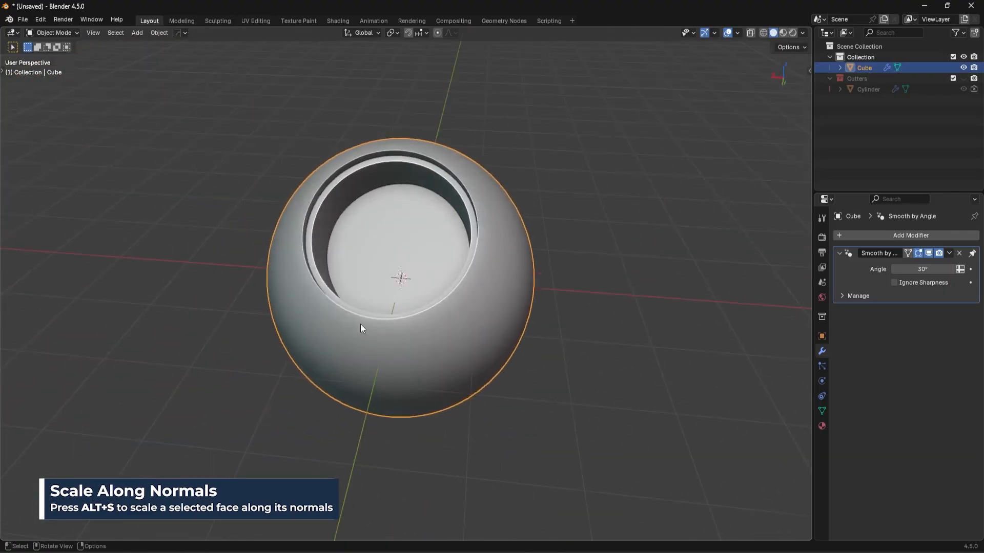
key("Tab")
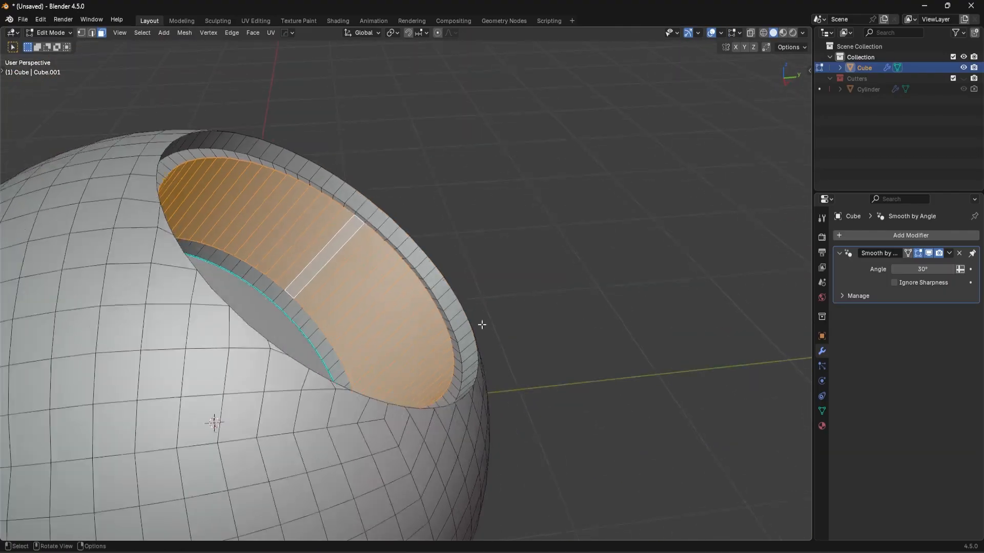
mouse_move(634, 349)
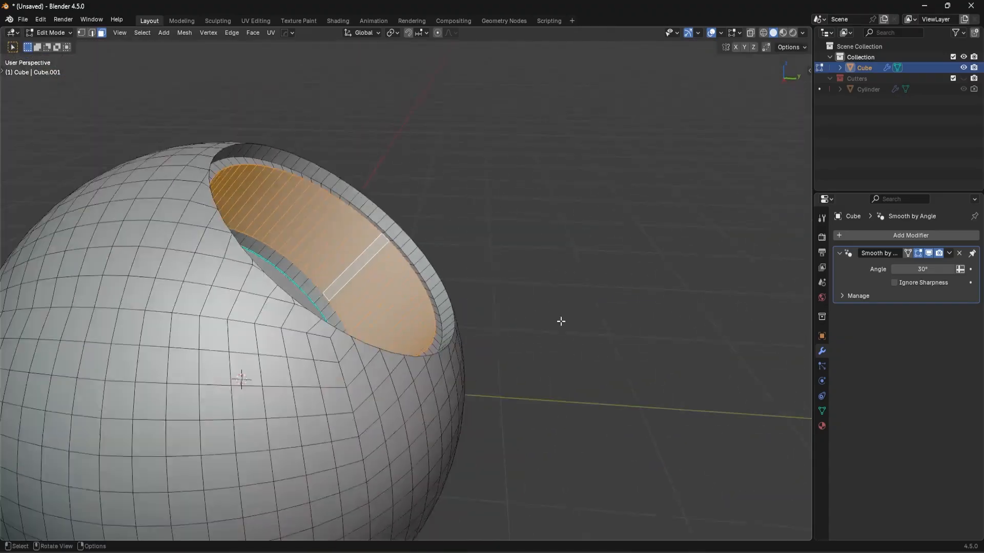
key("s")
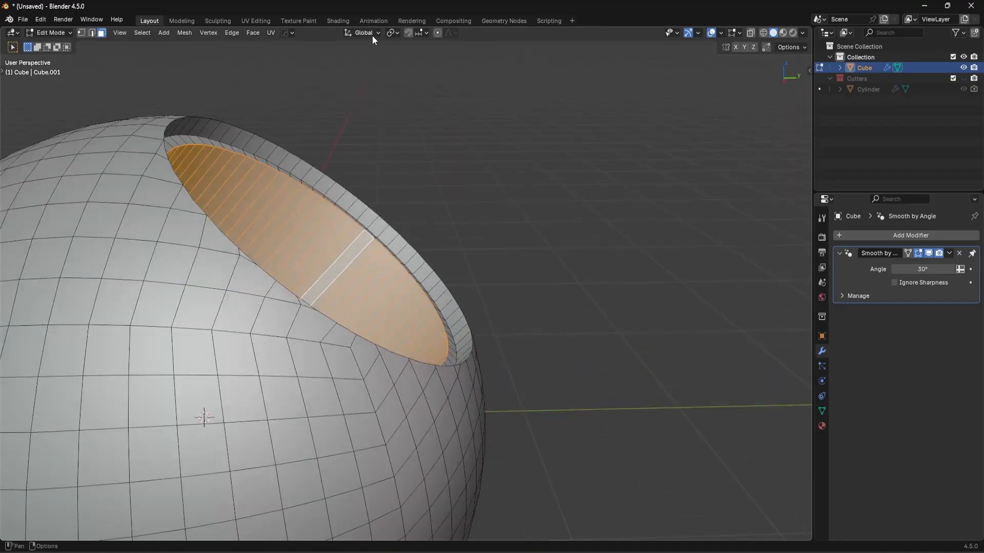
Set 30° sharpness and 35° autosmooth, then scale inner-wall faces along the rim-face orientation.
key("s")
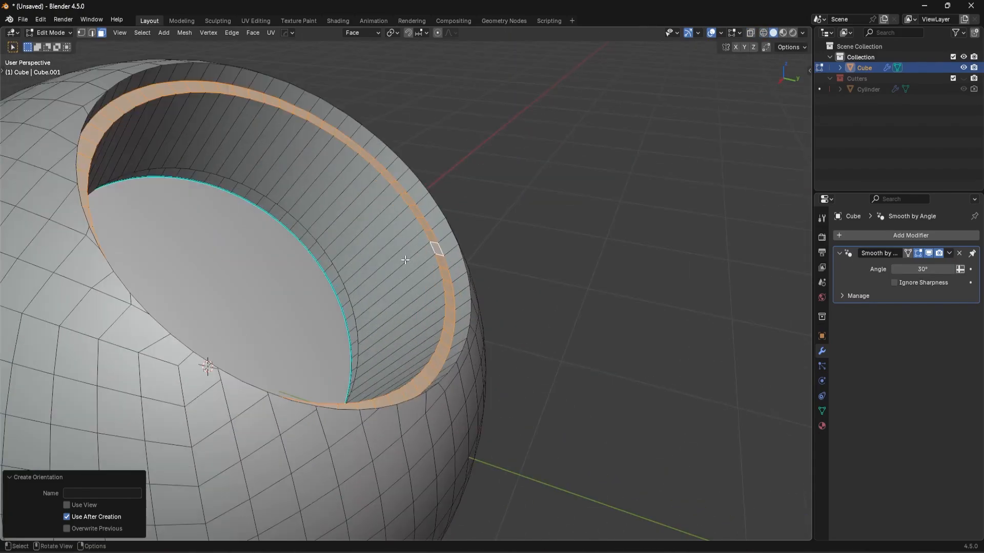
key("s")
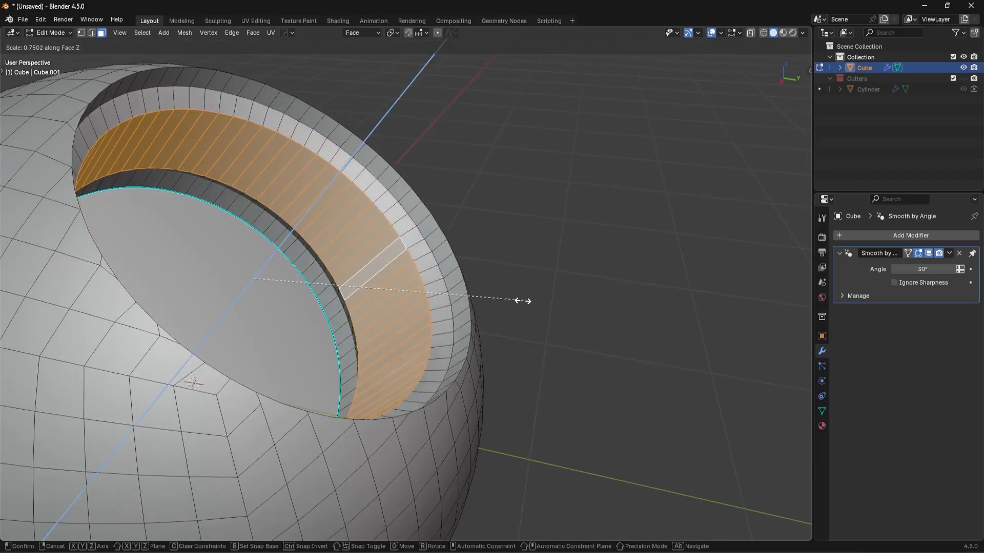
mouse_move(497, 294)
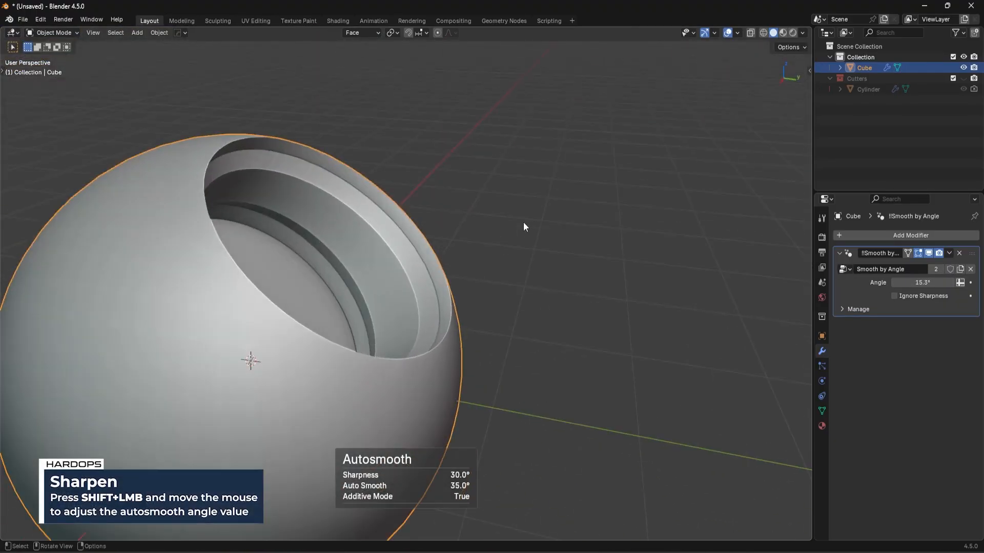
Bevel the inner step edges with 7 segments and orbit to inspect the shading inside.
key("Tab")
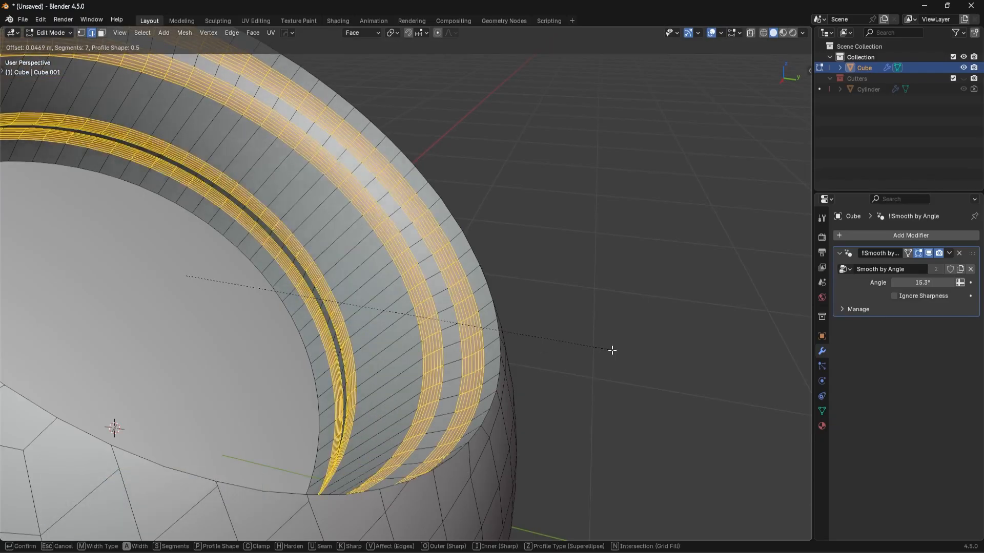
key("Tab")
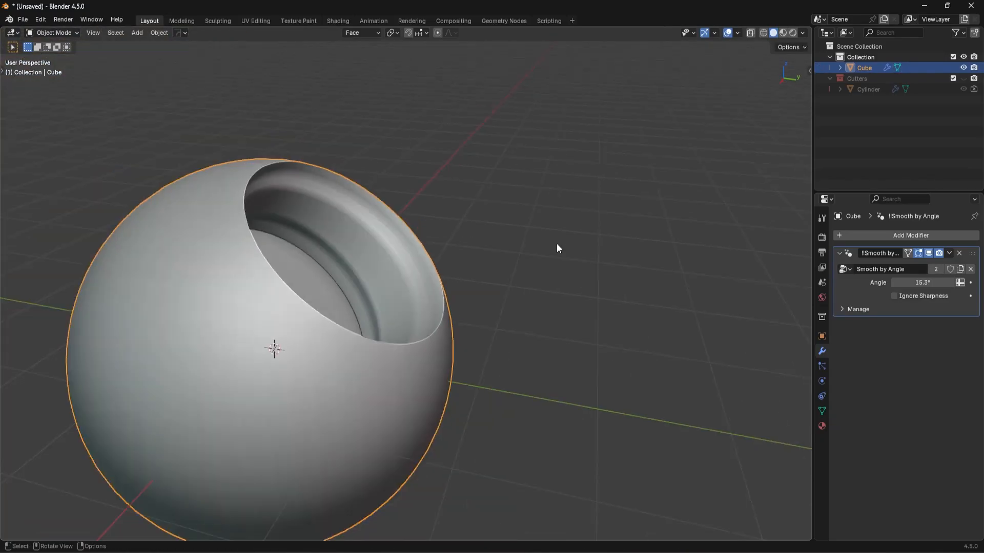
left_click_drag(557, 248, 624, 339)
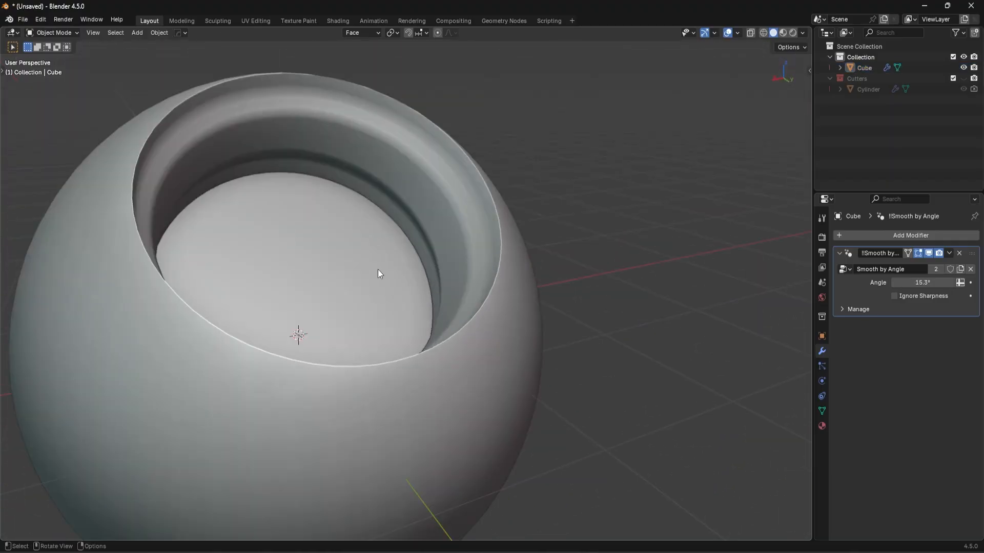
key("Tab")
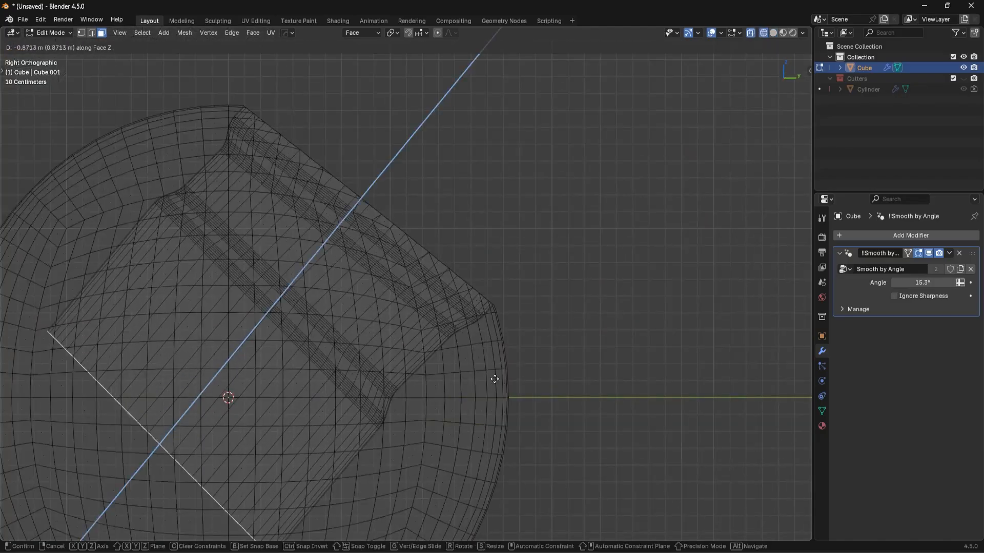
mouse_move(387, 436)
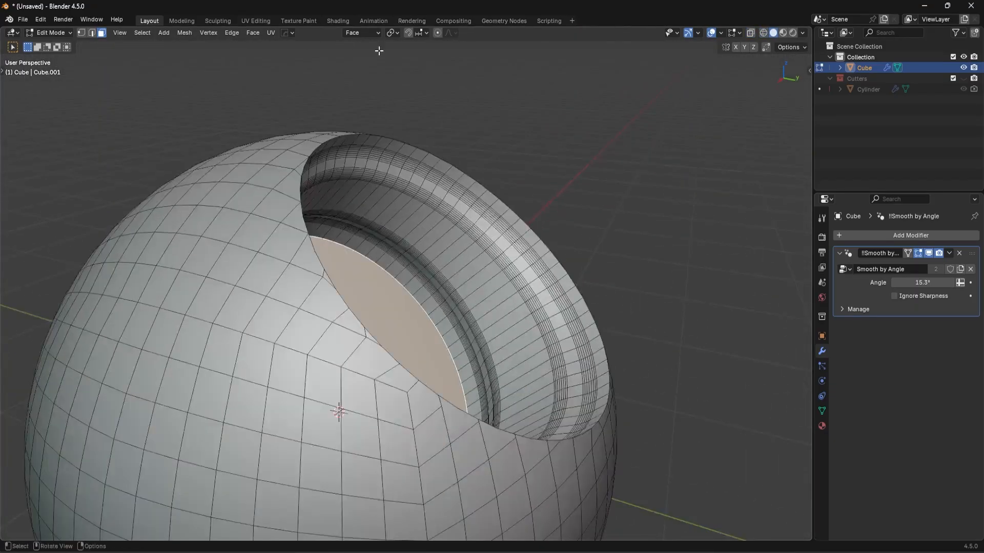
Create a custom orientation from the floor face, lower it on Z, and bevel its edge with 7 segments.
left_click(360, 32)
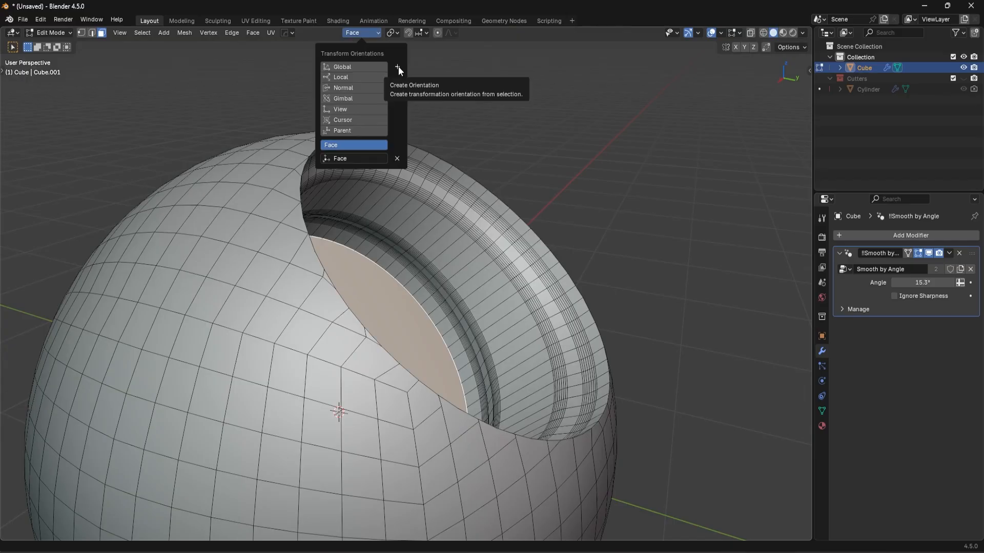
left_click(399, 68)
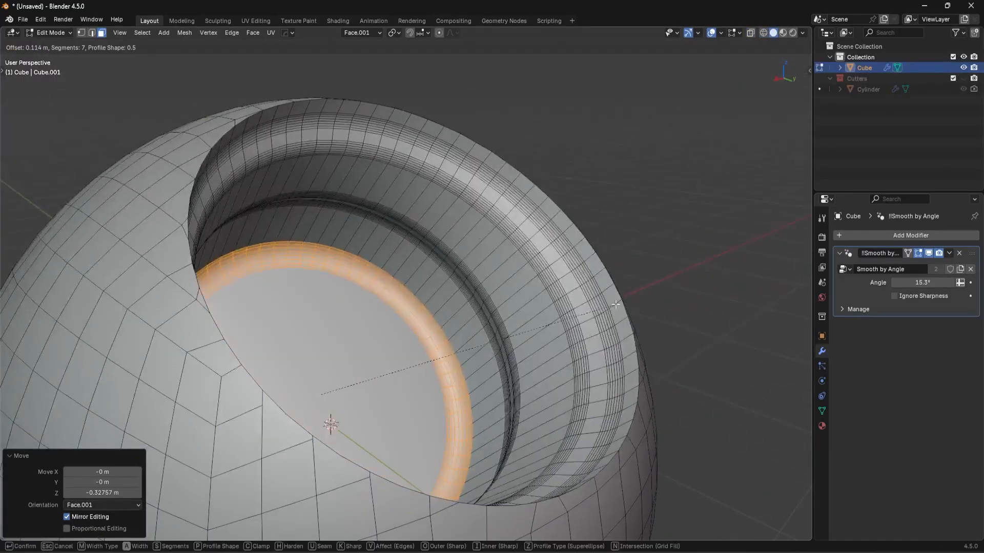
key("Tab")
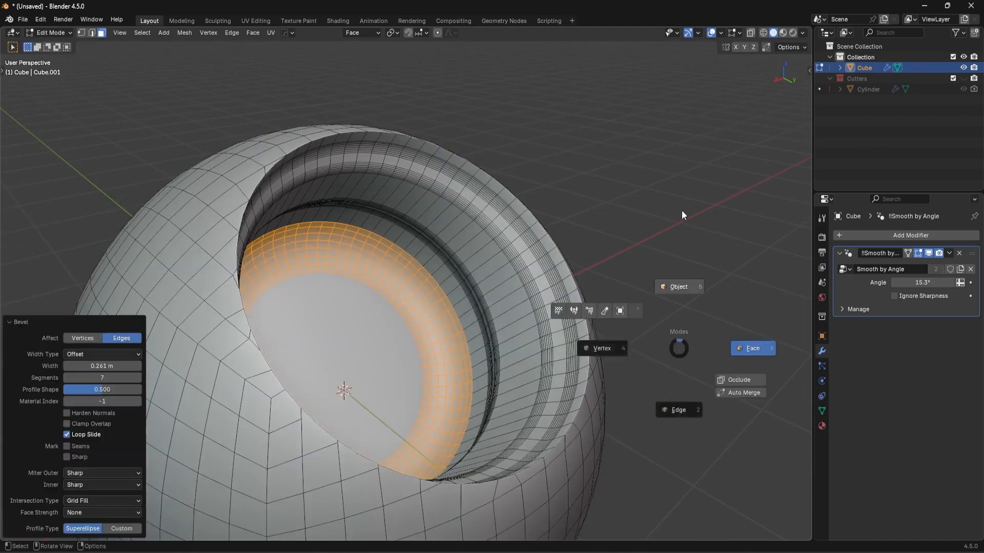
key("Tab")
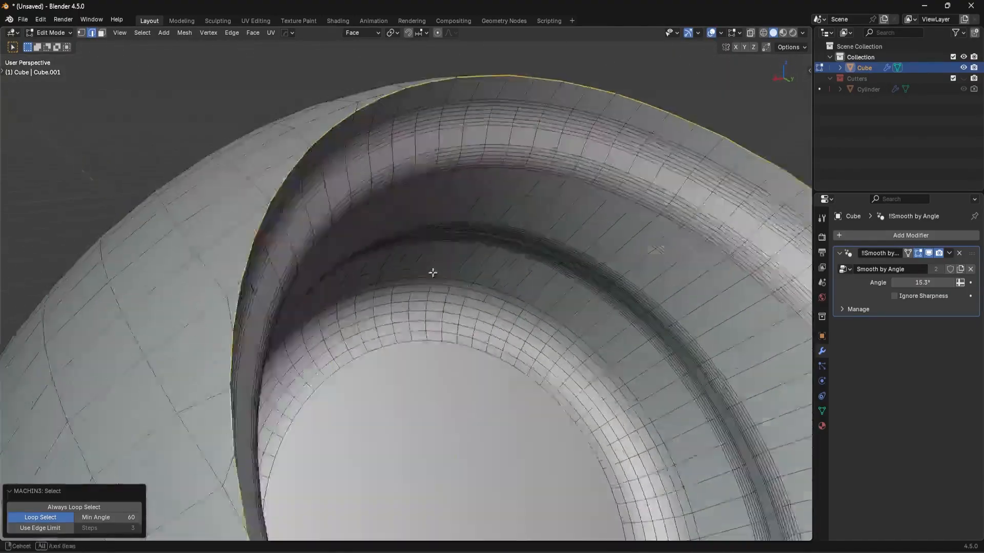
Select the bowl's rim edge loop and slide stray vertices along it.
key("b")
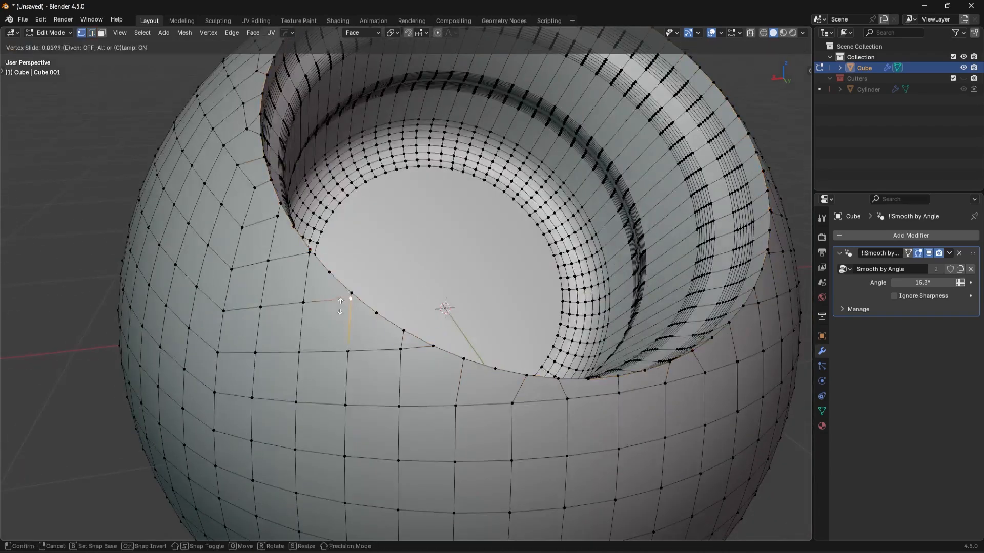
mouse_move(306, 274)
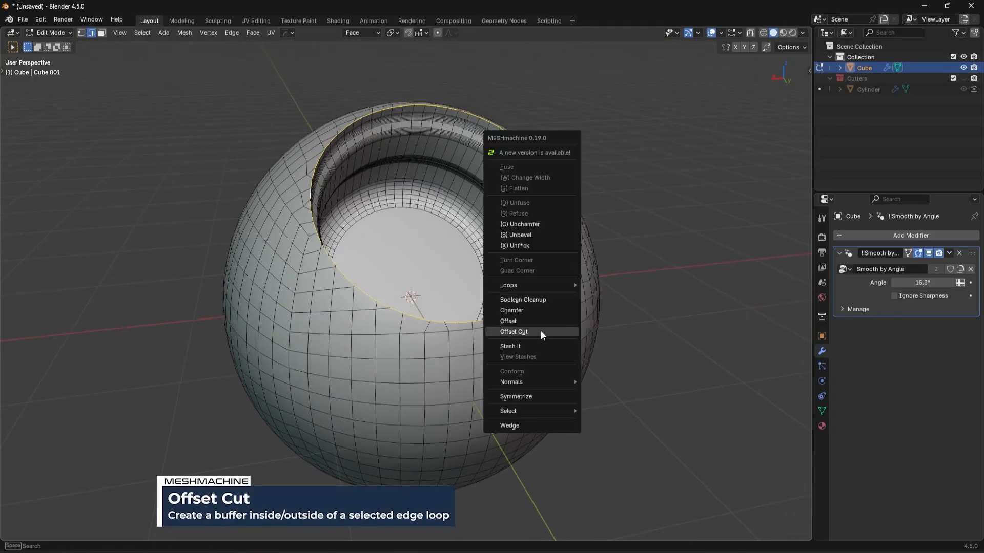
Add a narrowed MESHmachine Offset Cut loop around the rim and chamfer it with a 1-segment bevel.
left_click(514, 332)
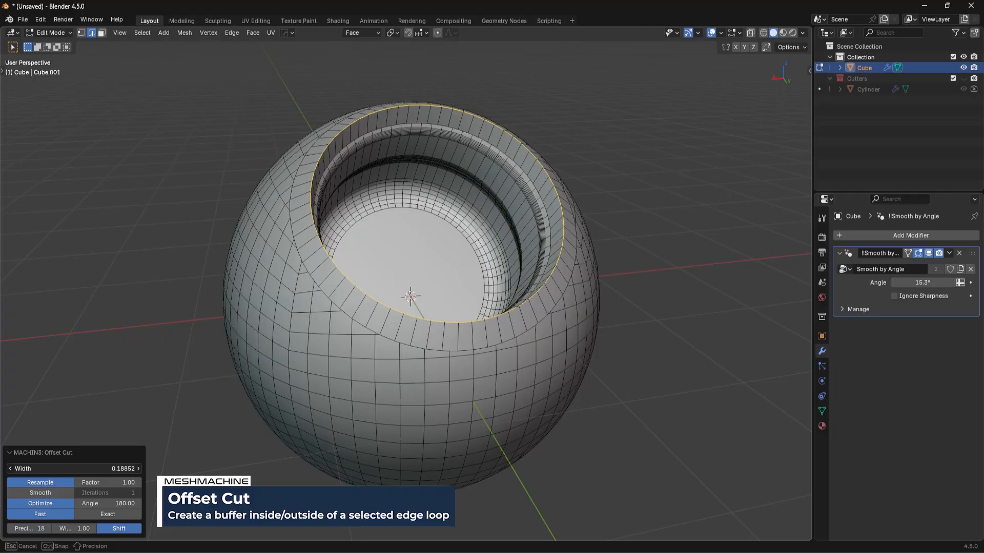
left_click_drag(126, 469, 69, 469)
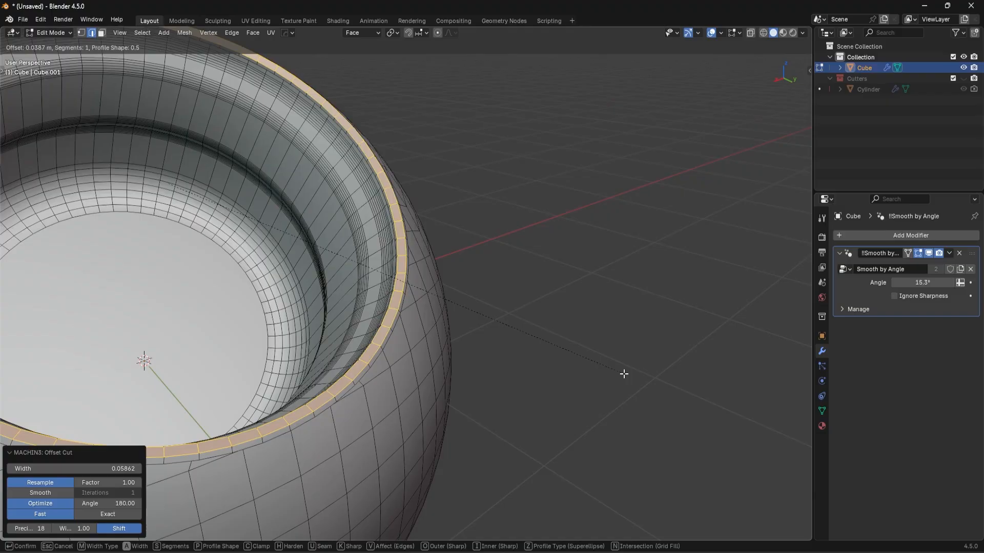
key("Tab")
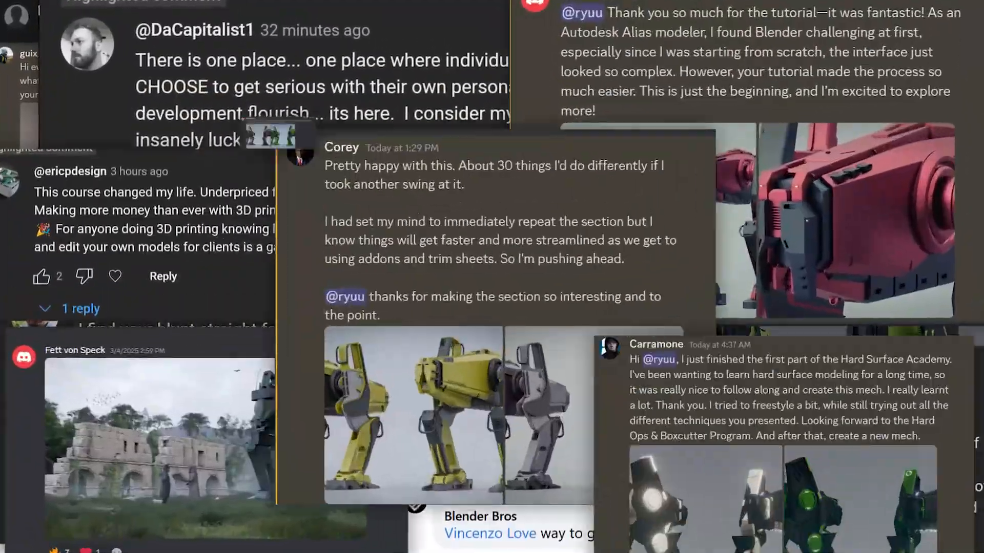
scroll("down", 3)
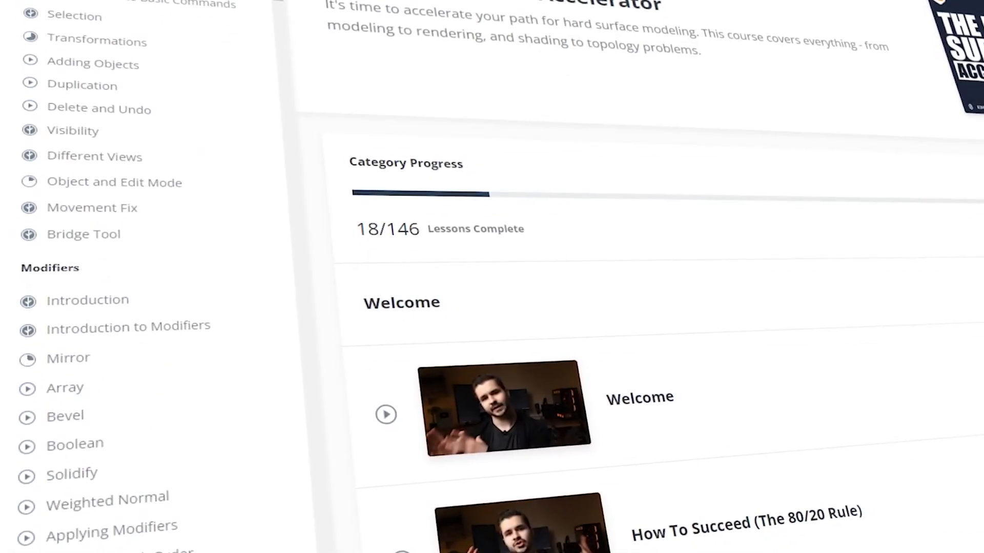
scroll("down", 3)
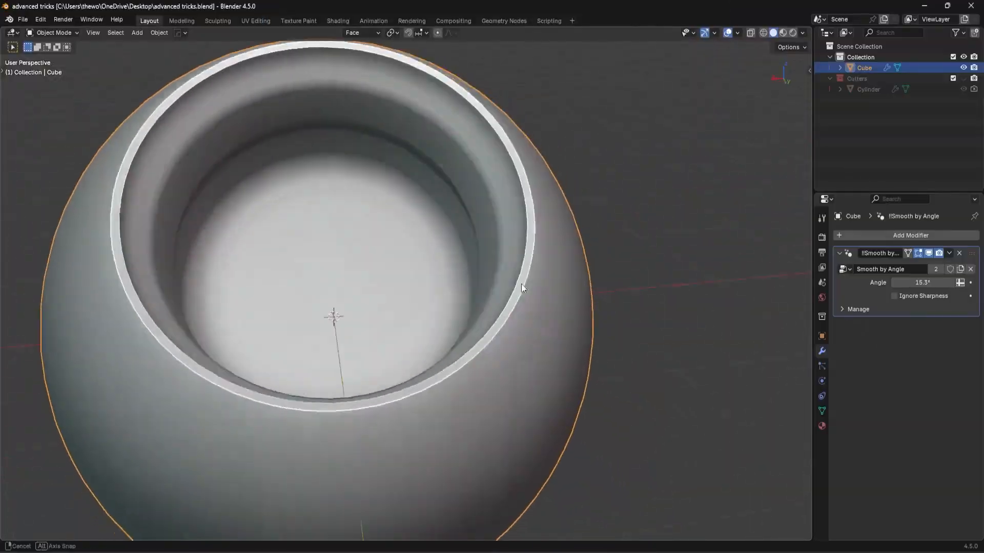
Briefly inspect the chamfered rim's mesh in Edit Mode, then return to Object Mode.
key("Tab")
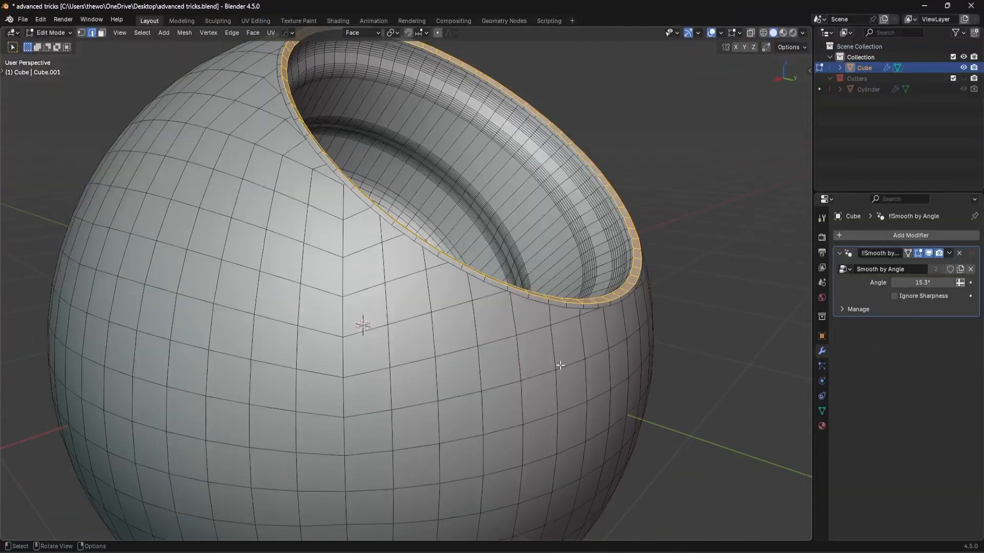
key("Tab")
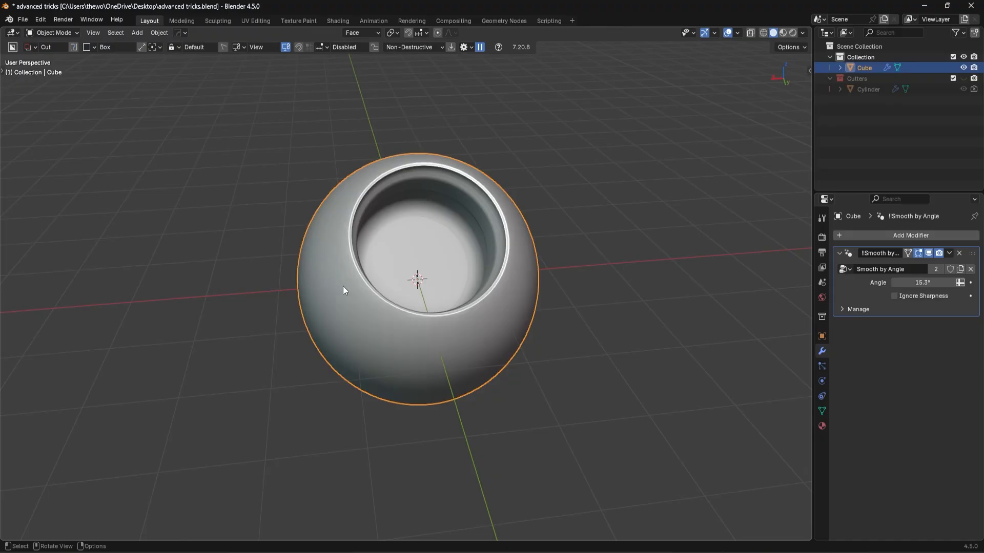
mouse_move(364, 282)
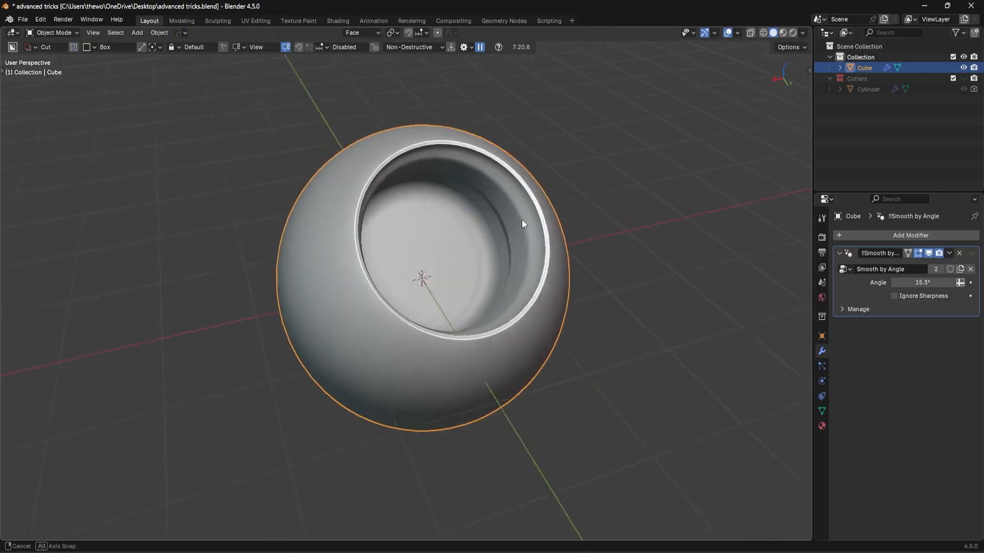
Align the view straight down onto the bowl's inner floor face, then return to Object Mode.
key("Tab")
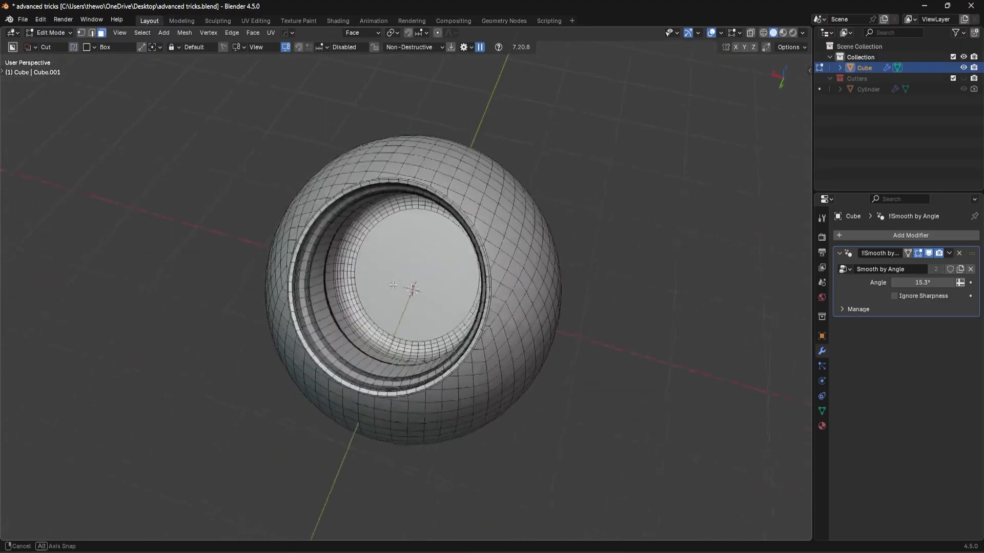
left_click_drag(392, 285, 439, 257)
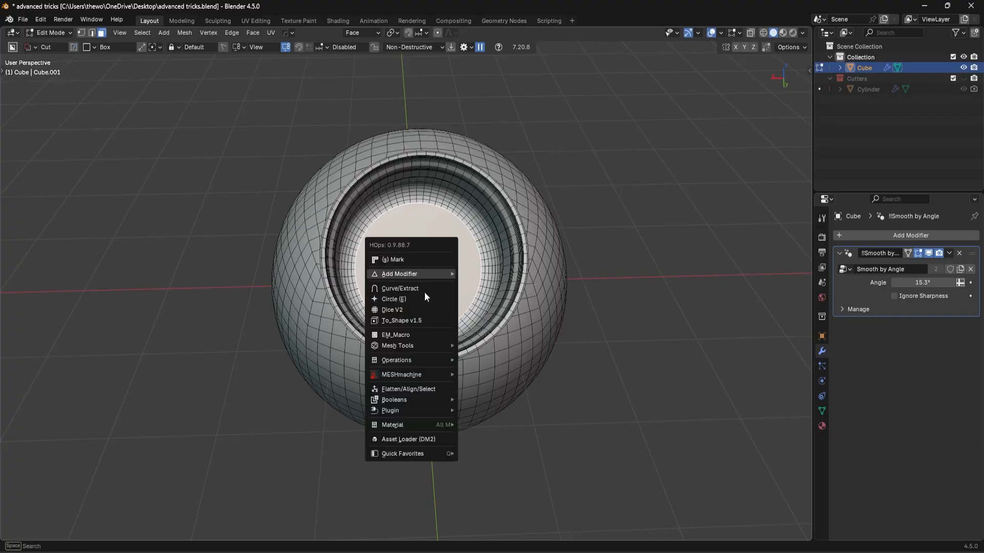
mouse_move(408, 388)
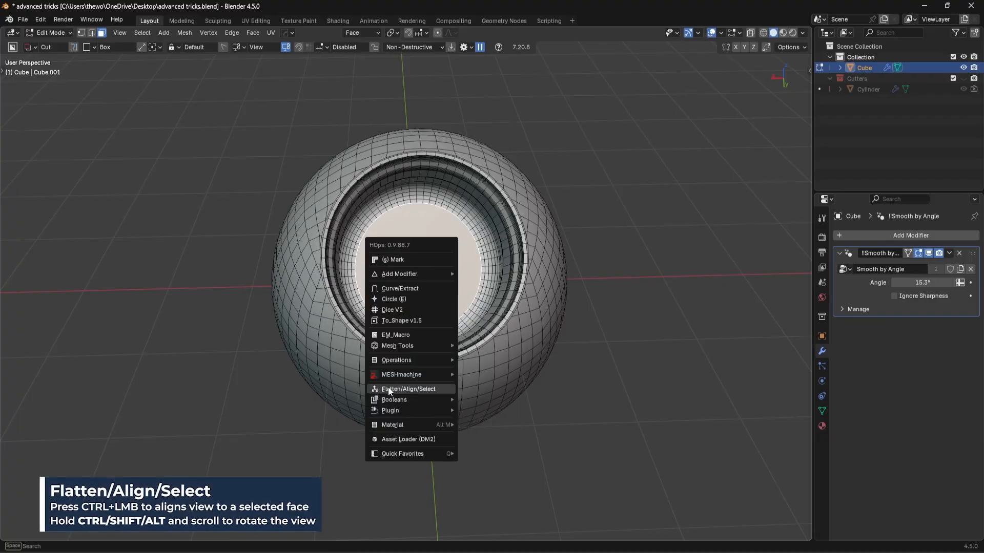
left_click(403, 389)
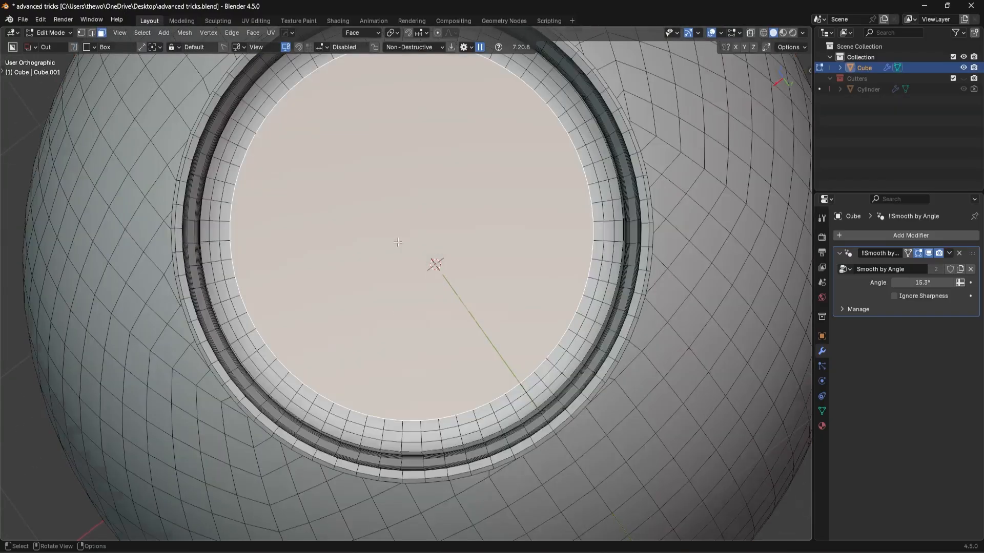
scroll("down", 3)
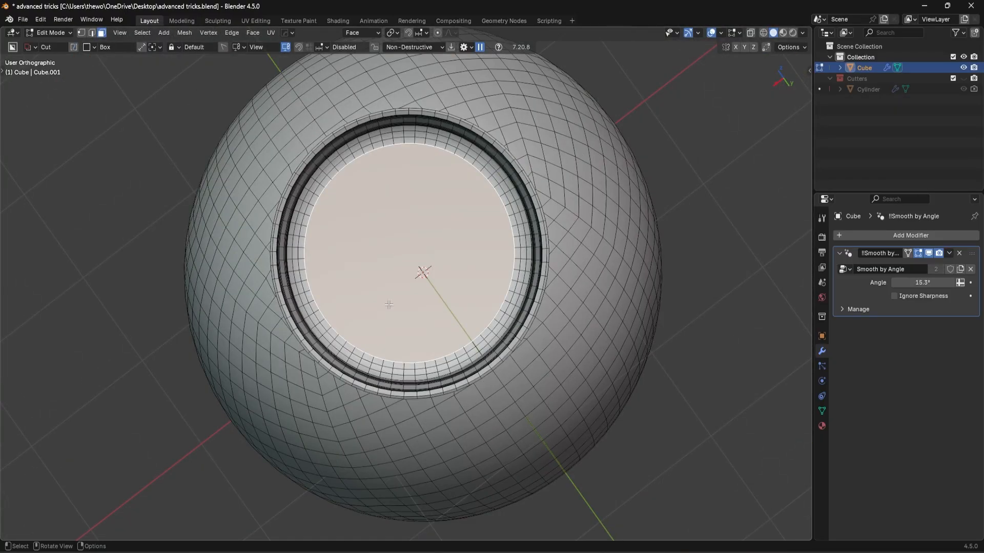
key("Tab")
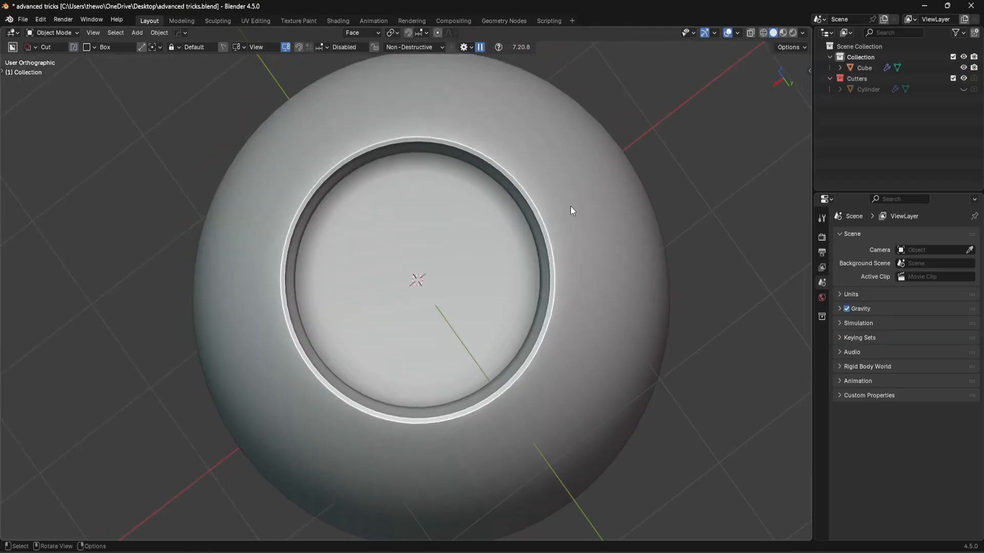
Add a small cube onto the rim and subtract it as a difference boolean notch.
left_click(137, 33)
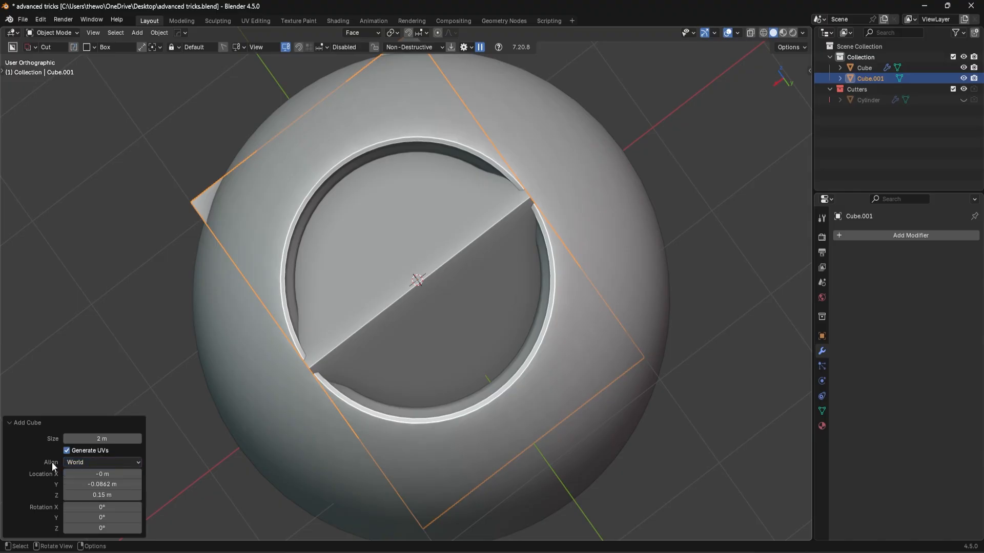
left_click(102, 462)
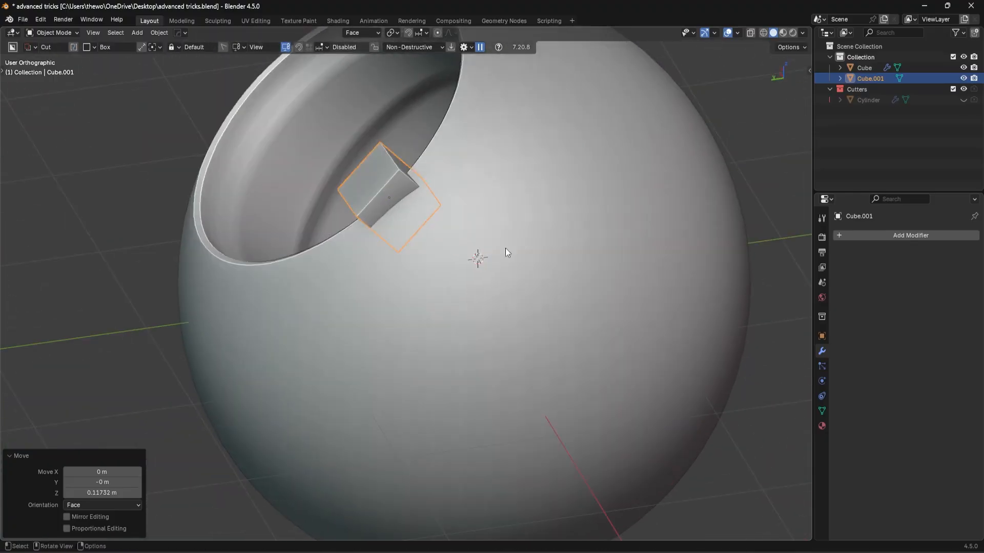
key("r")
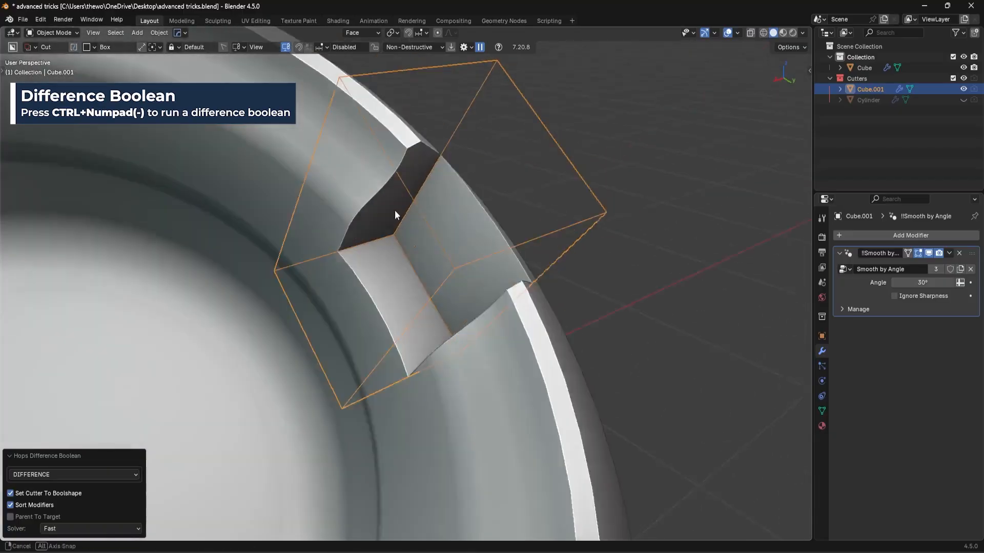
Enter Edit Mode on Cube.001 and orbit closer to the notch-facing cutter edges.
key("Tab")
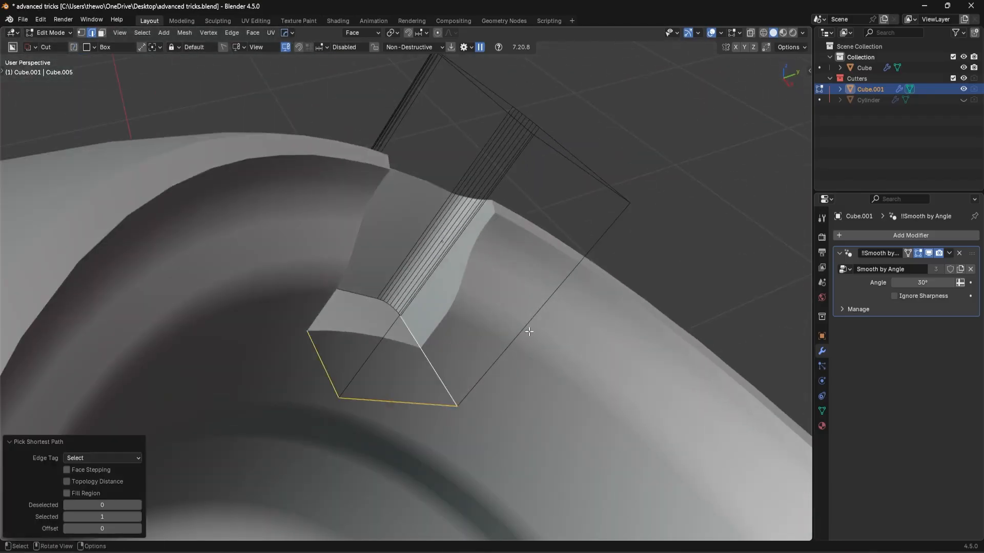
left_click_drag(529, 332, 400, 326)
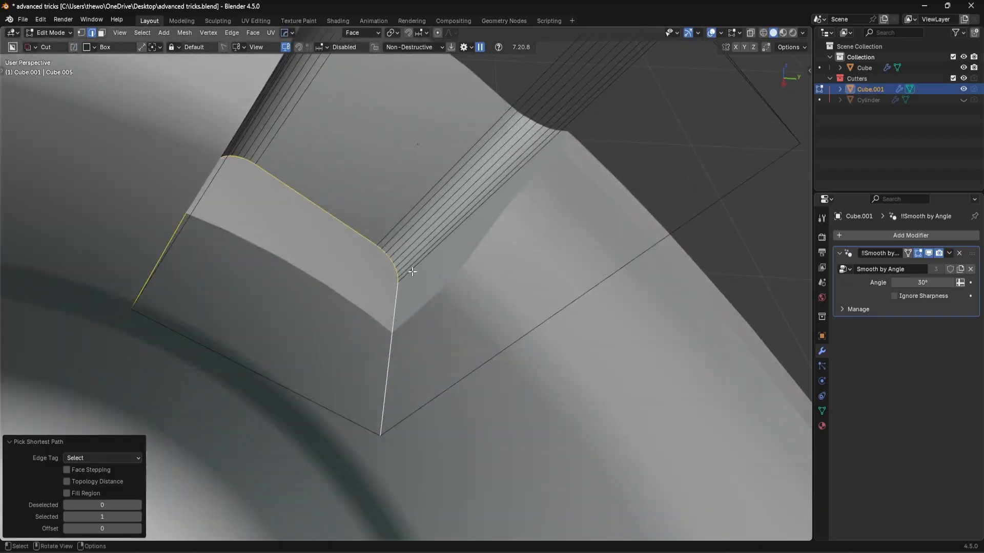
mouse_move(514, 326)
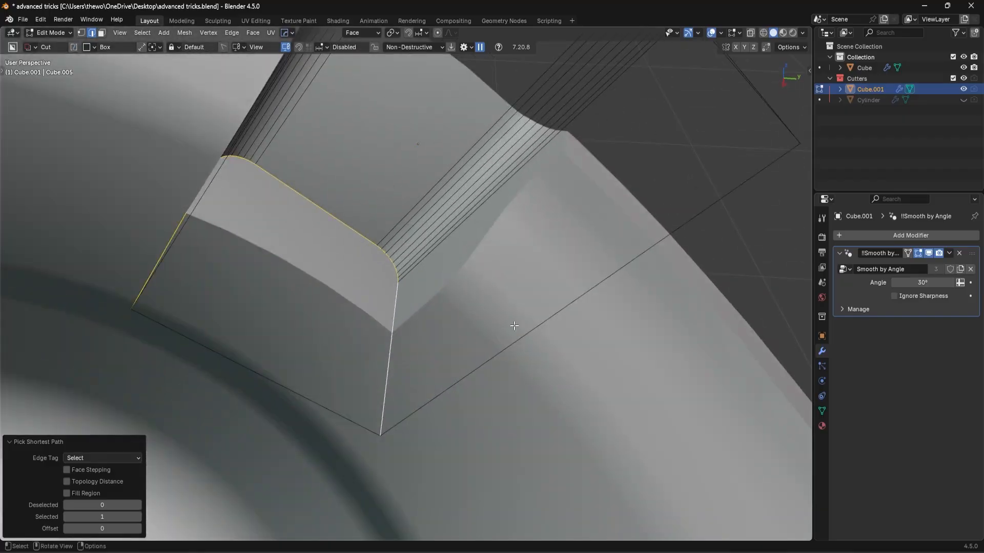
Bevel the cutter's selected edges with 8 segments, then bevel the remaining edges likewise.
key("b")
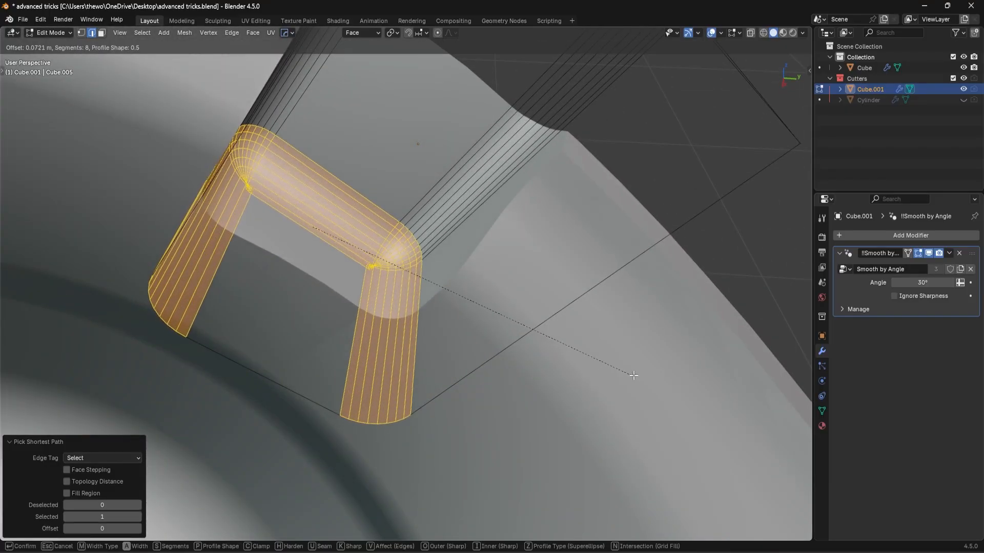
mouse_move(620, 385)
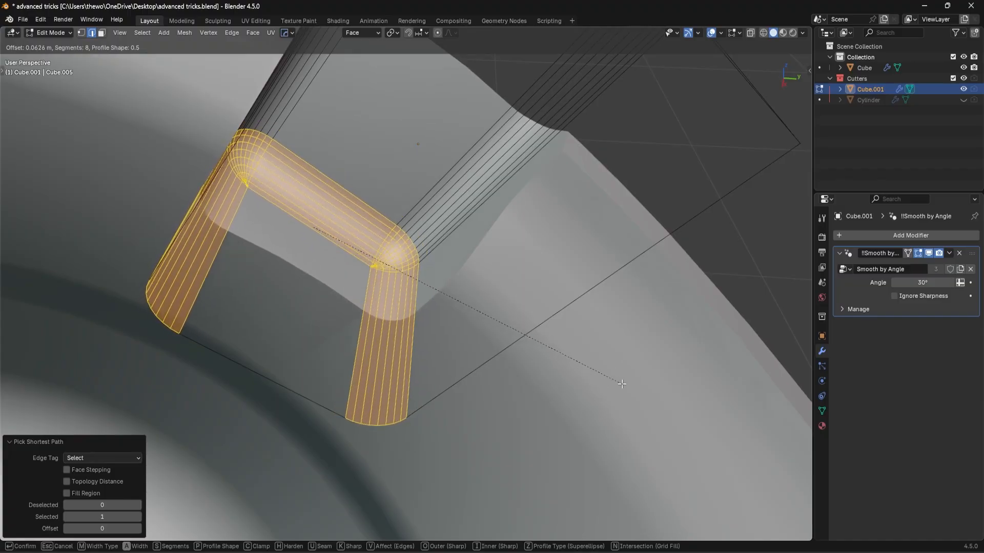
mouse_move(615, 389)
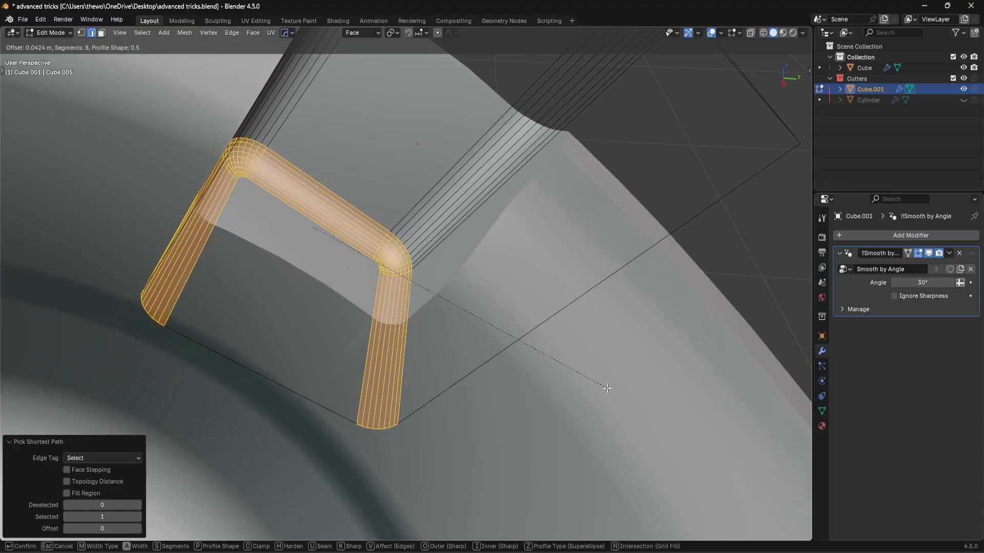
key("Tab")
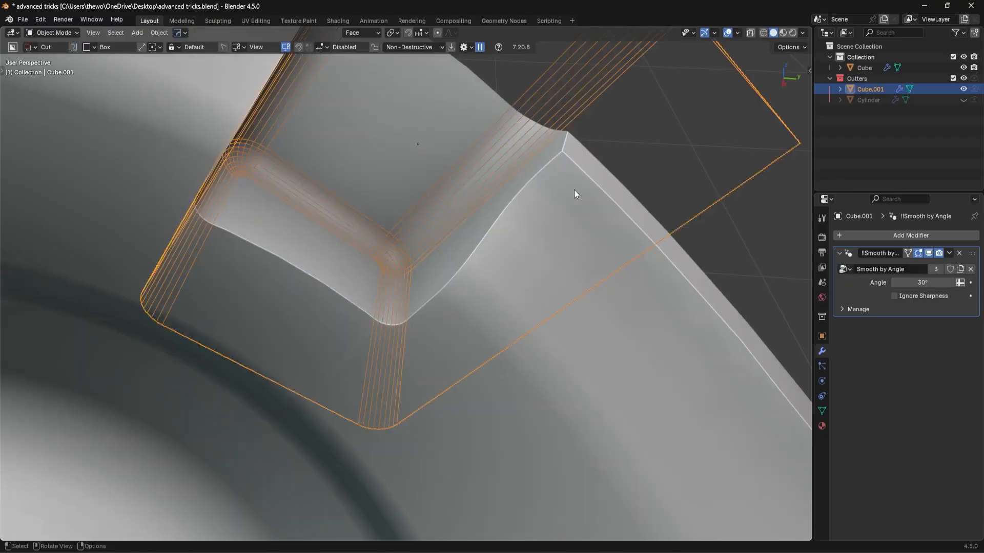
key("Tab")
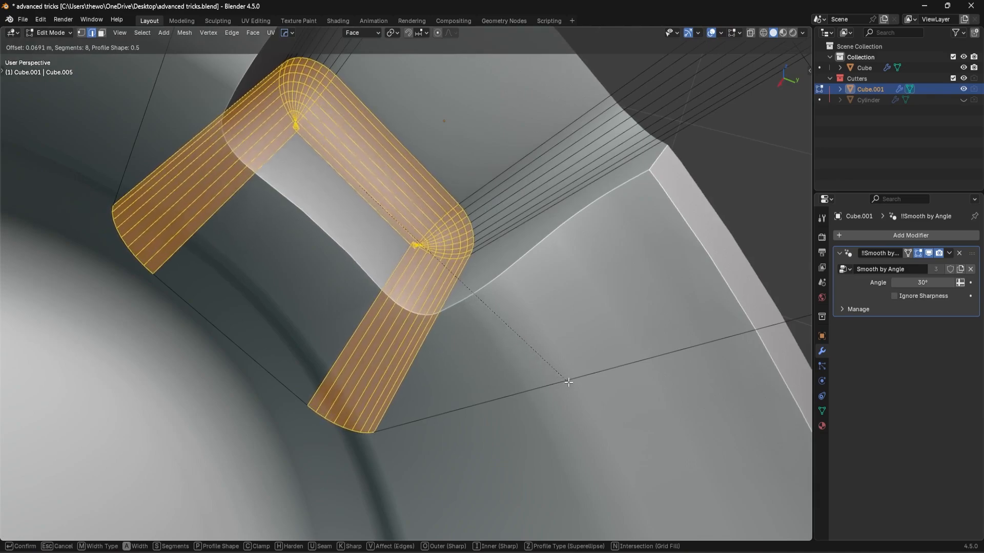
left_click(568, 383)
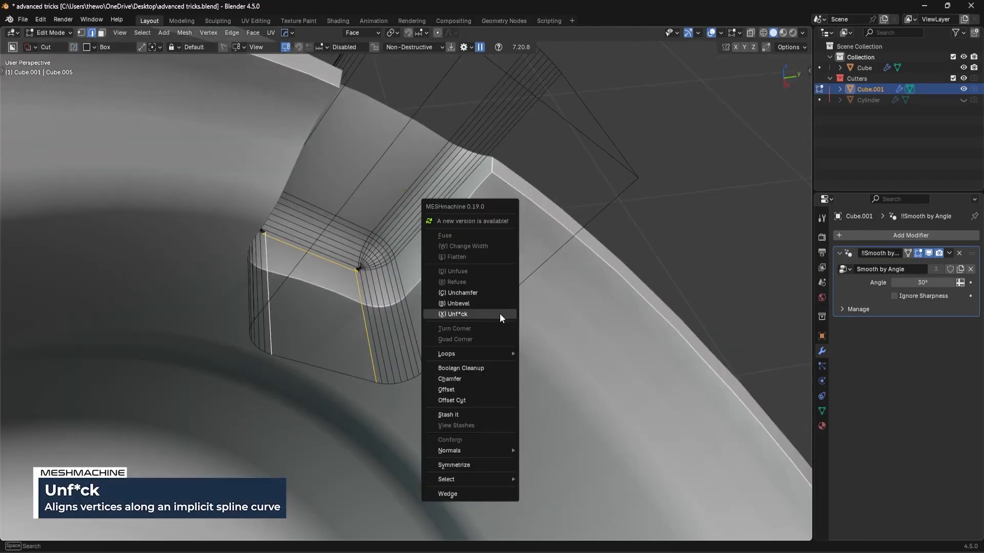
Run MESHmachine Unf*ck to align the bevelled corner vertices along a spline.
left_click(456, 314)
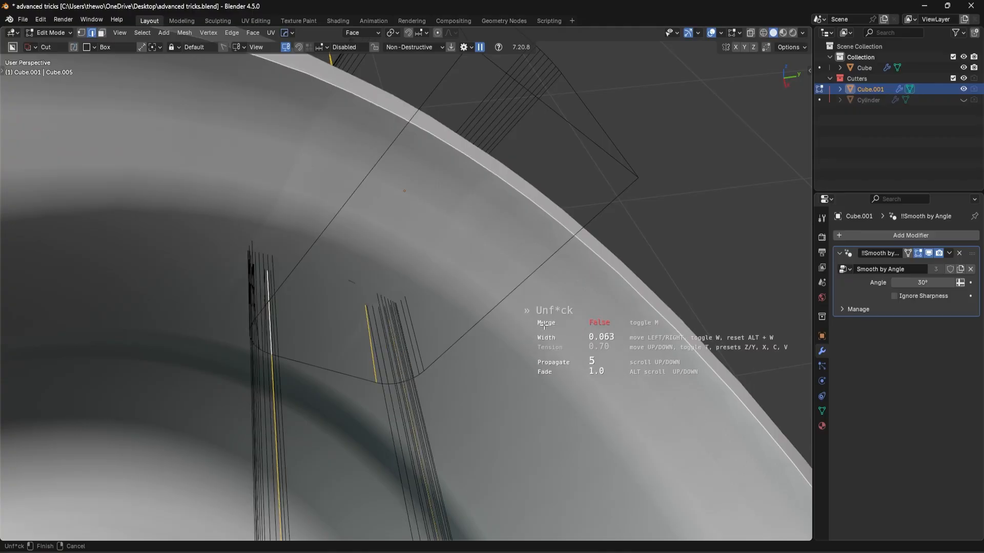
mouse_move(406, 325)
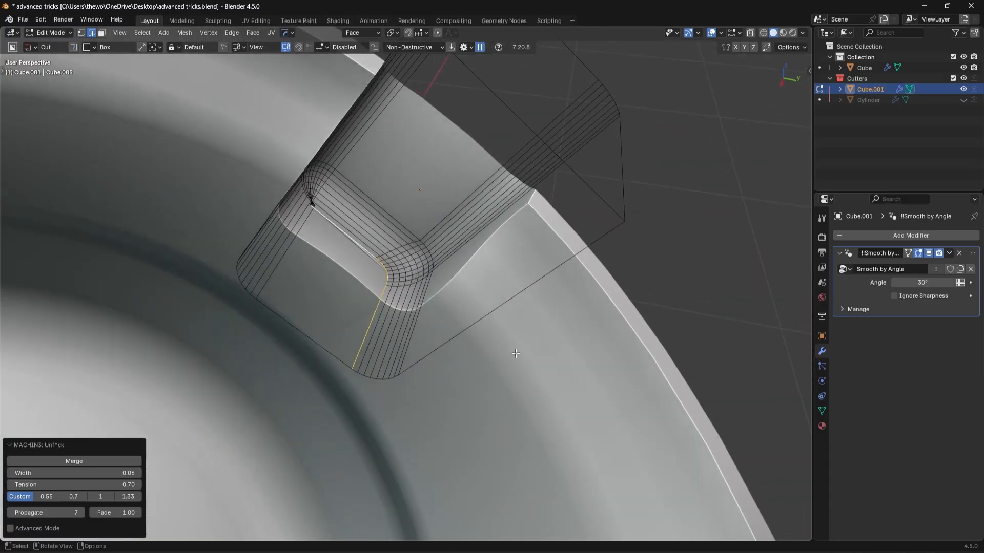
Try HardOps Mirror with Local and View orientations, then exit the mirror tool.
key("Tab")
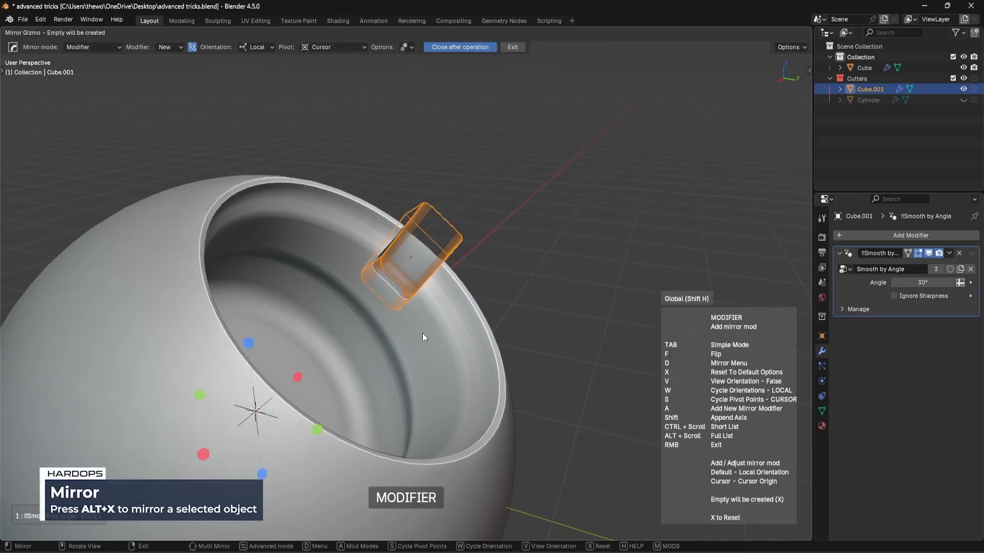
left_click(257, 47)
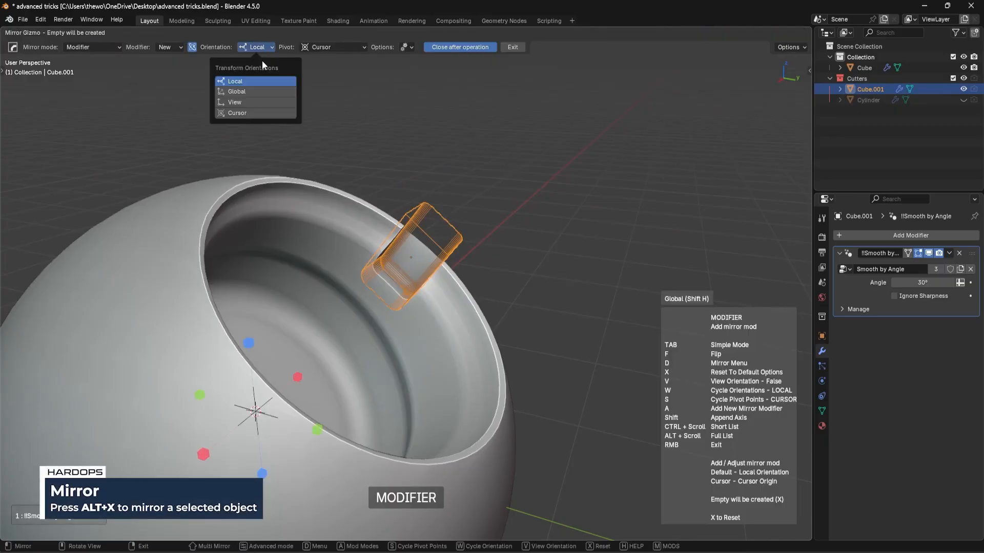
left_click(332, 47)
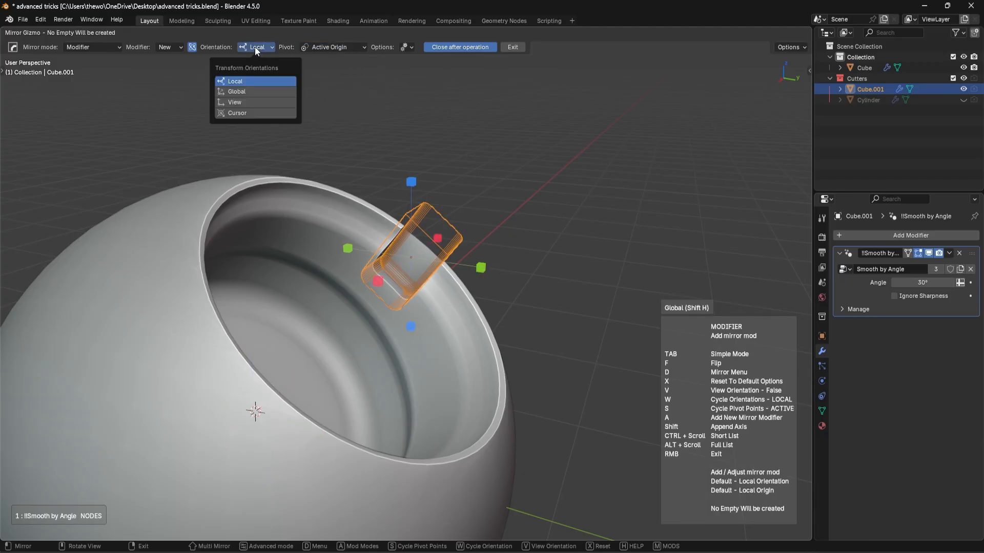
left_click(235, 102)
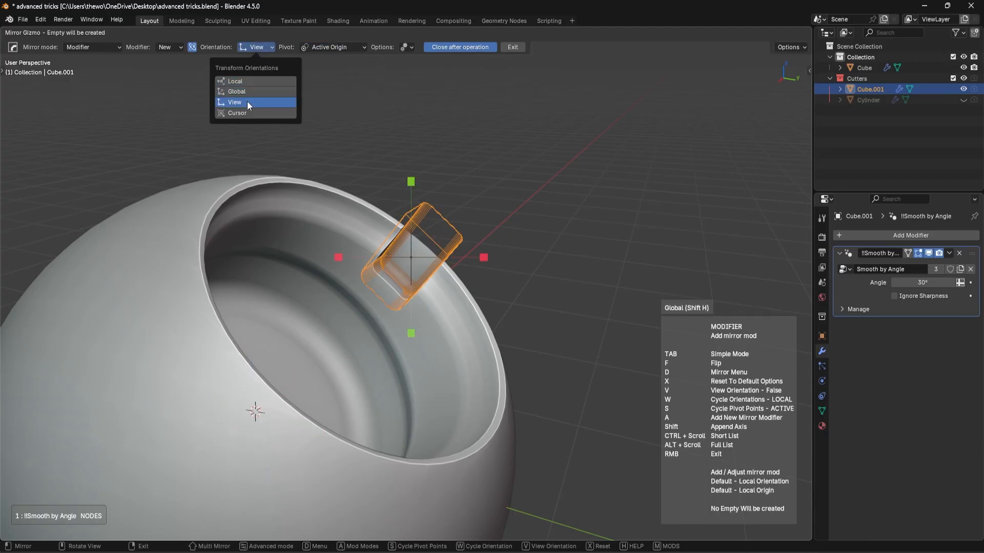
left_click(235, 81)
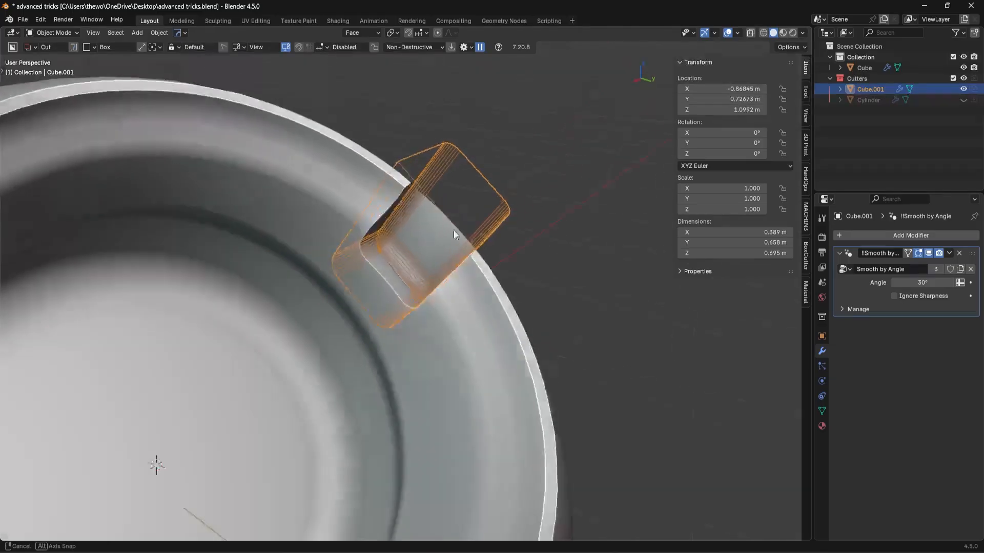
Apply the notch cutter's scale so it reads 1 on every axis.
key("Tab")
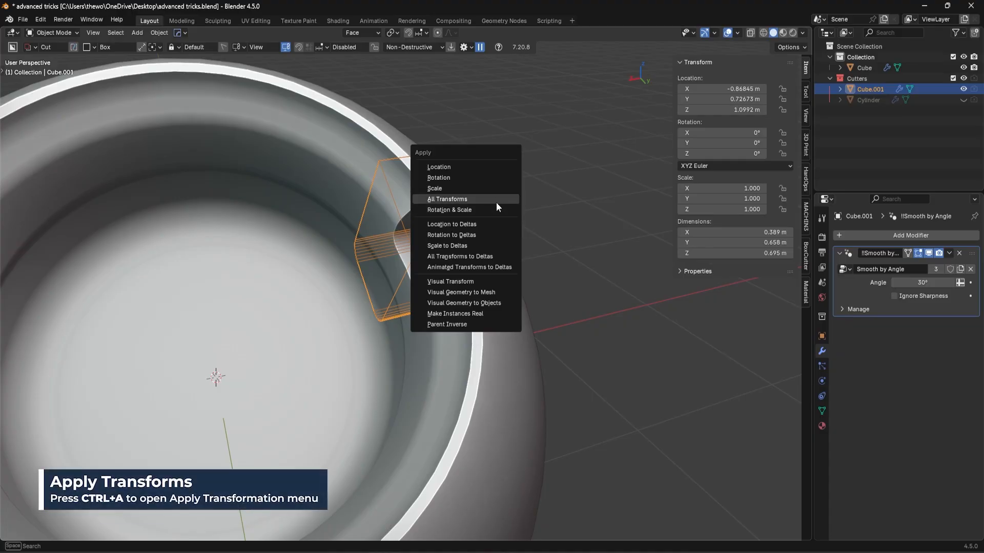
mouse_move(427, 192)
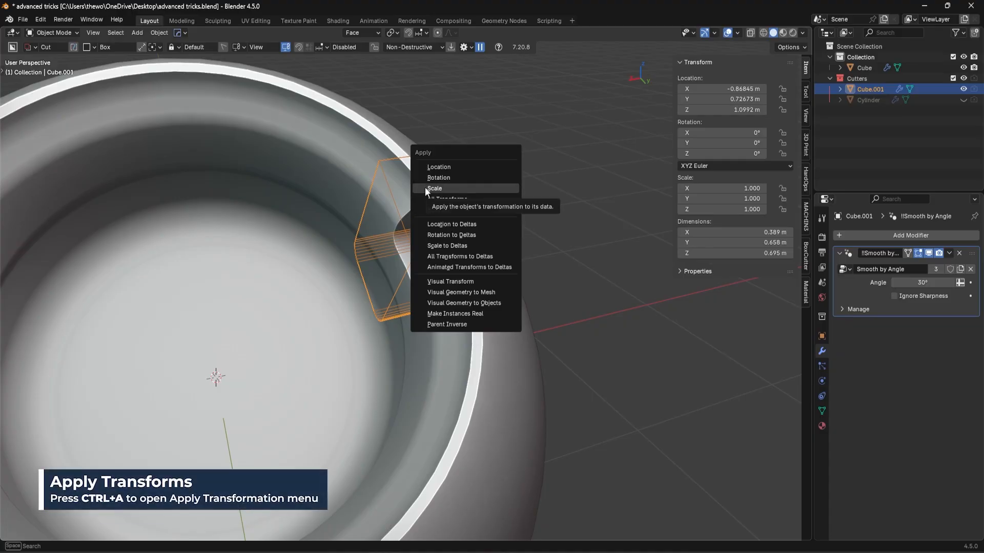
left_click(434, 188)
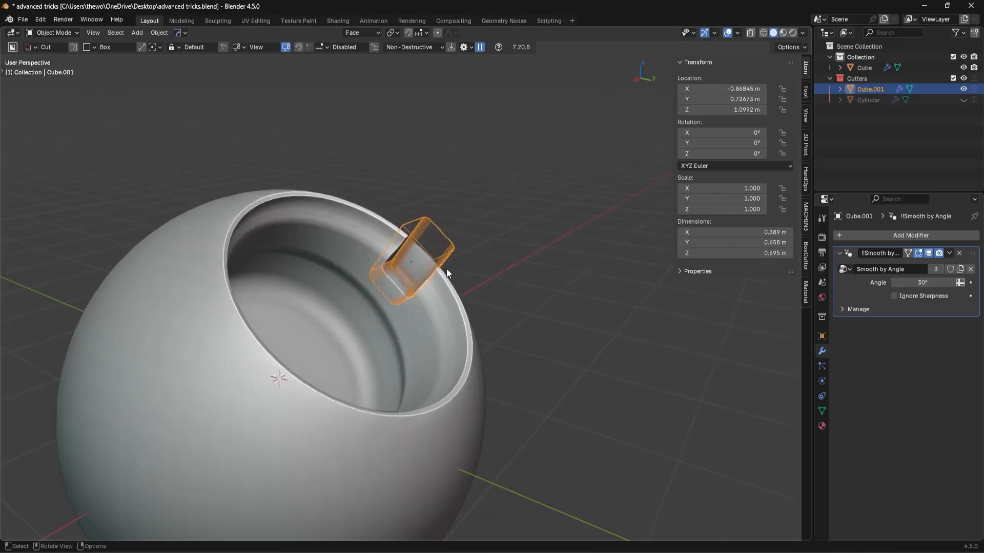
Zoom in on Cube.001 and apply its rotation and scale.
key("Tab")
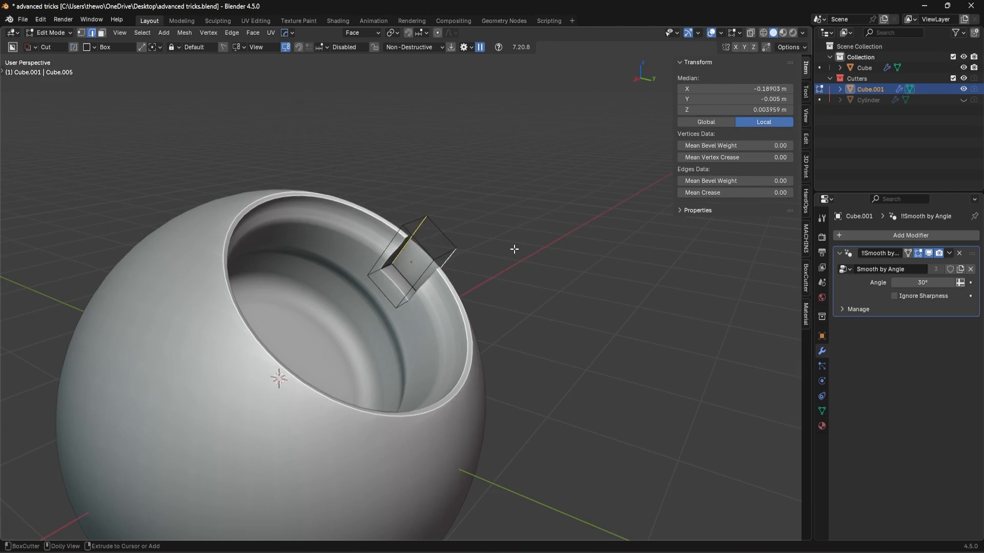
left_click_drag(514, 249, 496, 293)
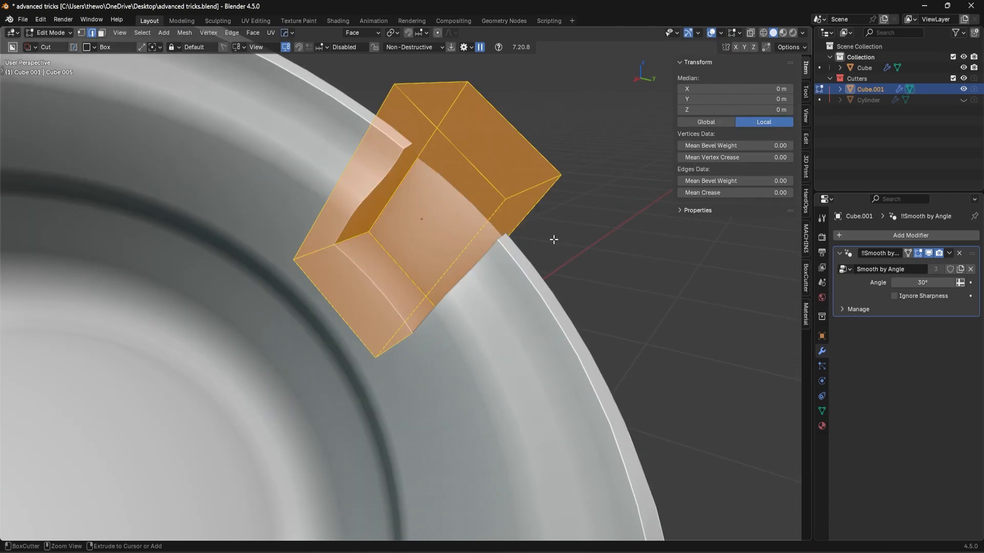
key("Tab")
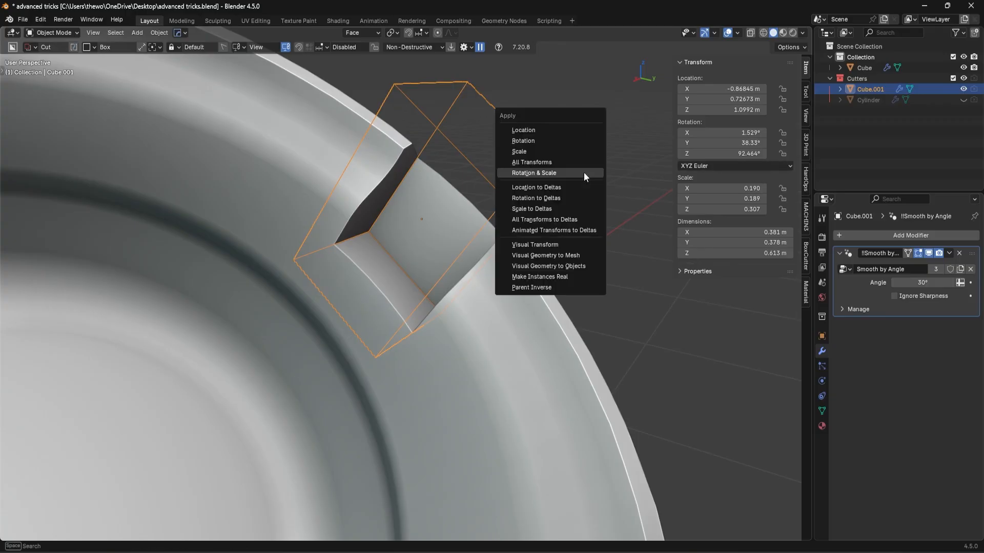
left_click(533, 173)
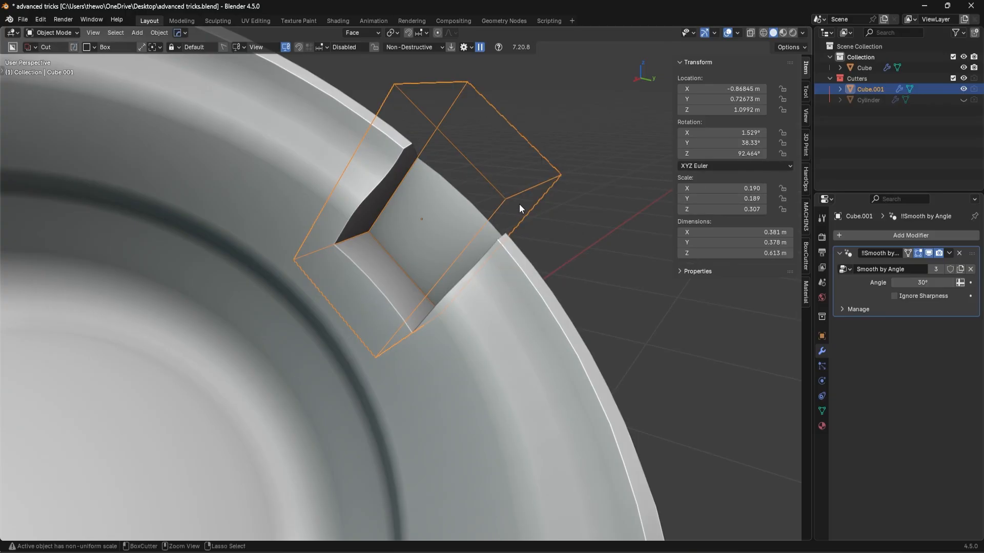
Enter Edit Mode on the cutter and cancel a trial bevel.
key("Tab")
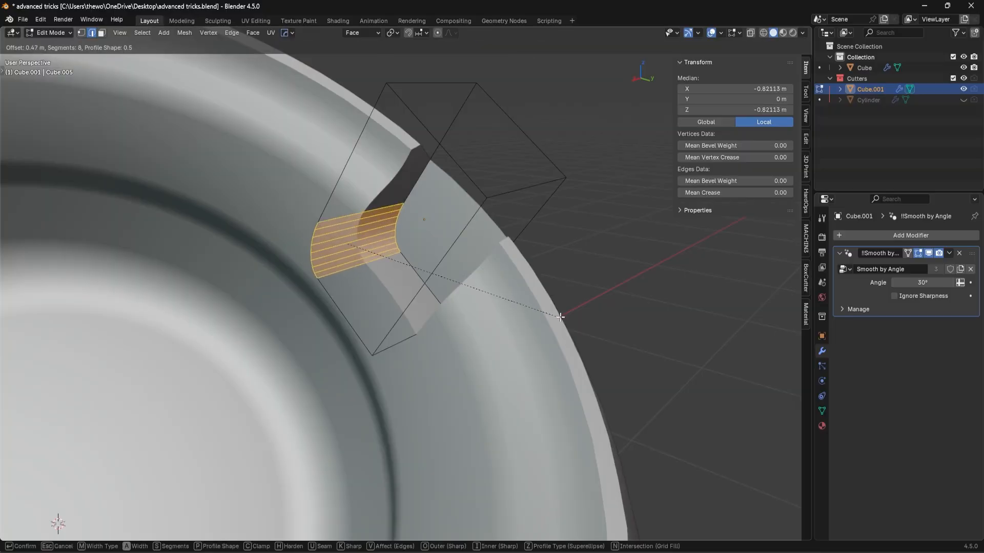
left_click(560, 318)
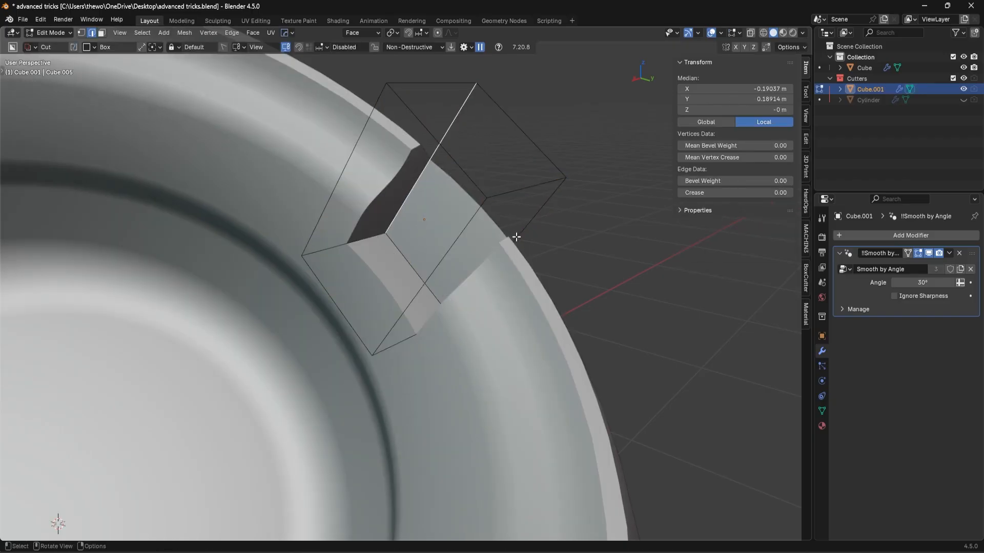
Bevel the cutter's edges to round them and leave Edit Mode.
left_click_drag(514, 237, 514, 280)
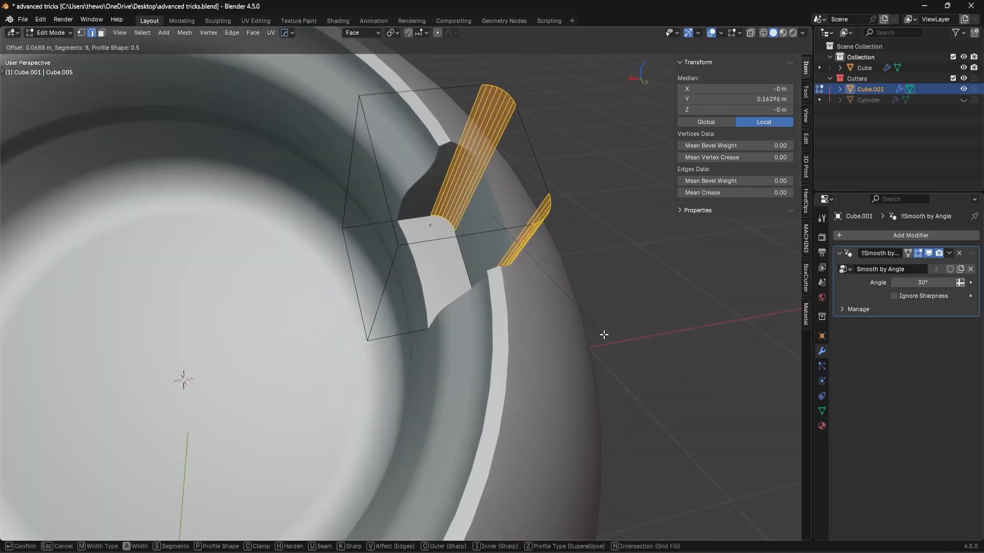
mouse_move(614, 339)
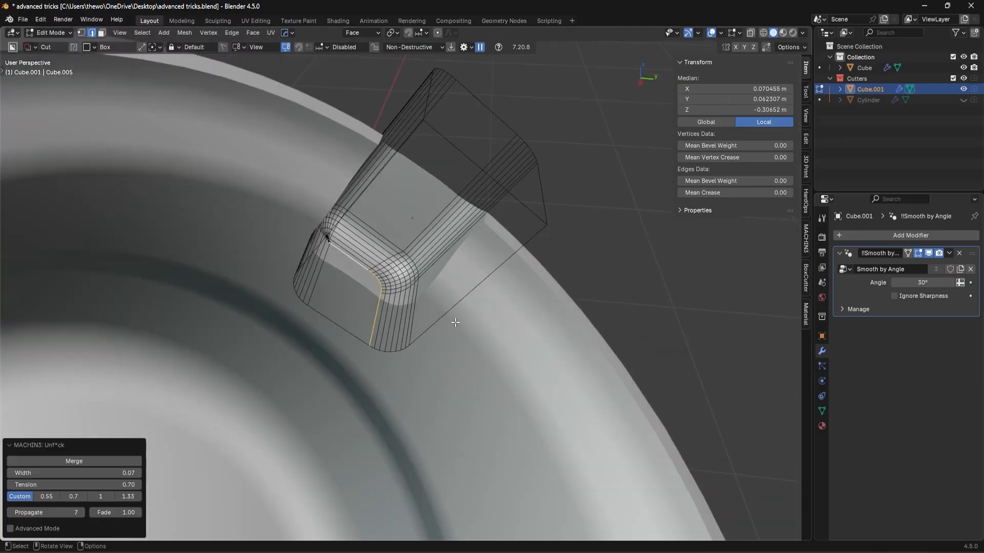
key("Tab")
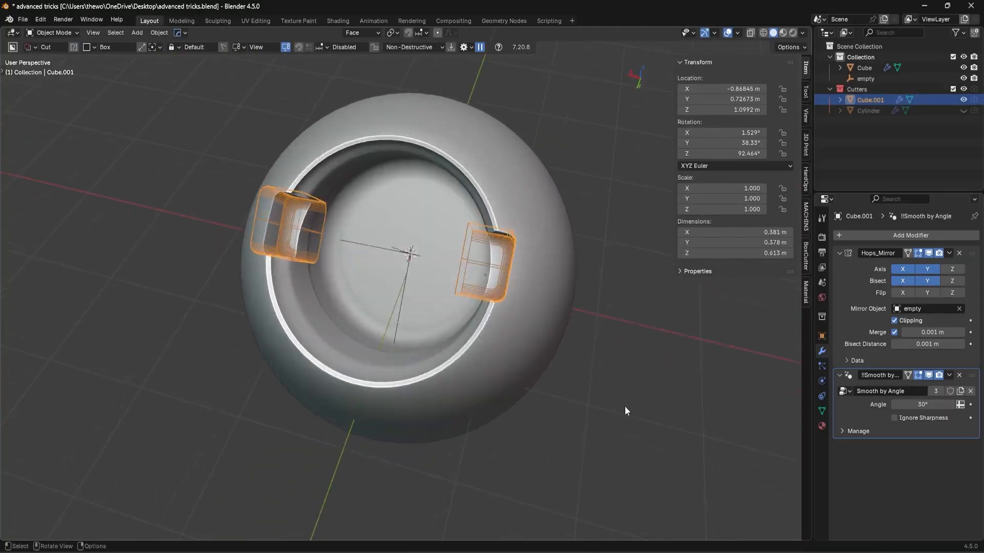
Mirror Cube.001 across a new empty.001 on the Y axis, then orbit to check both notches.
key("Tab")
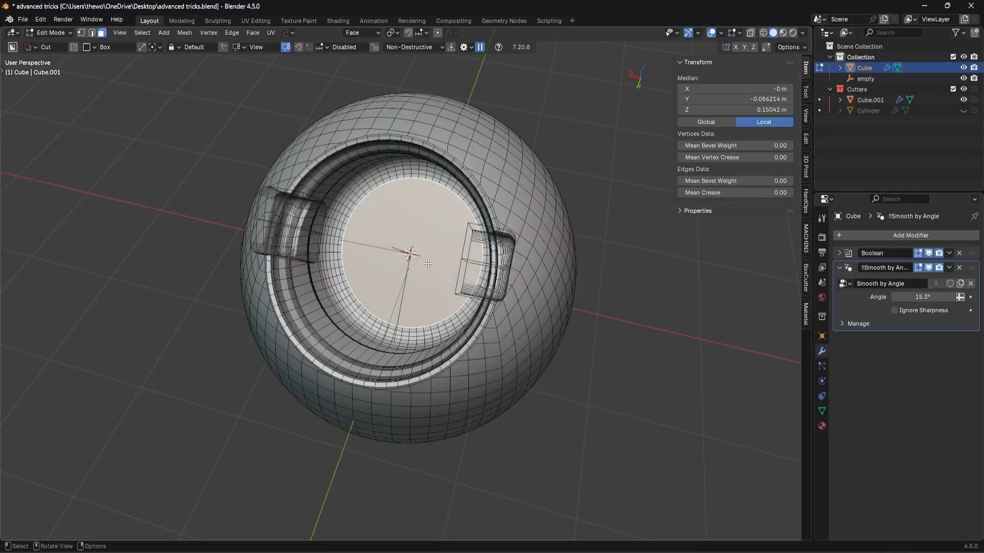
left_click(430, 264)
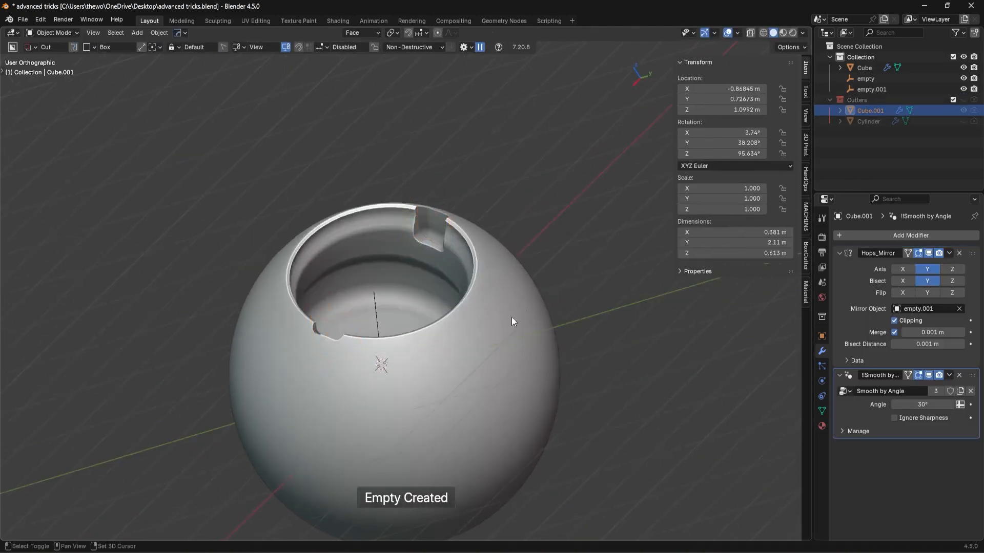
left_click_drag(512, 321, 480, 309)
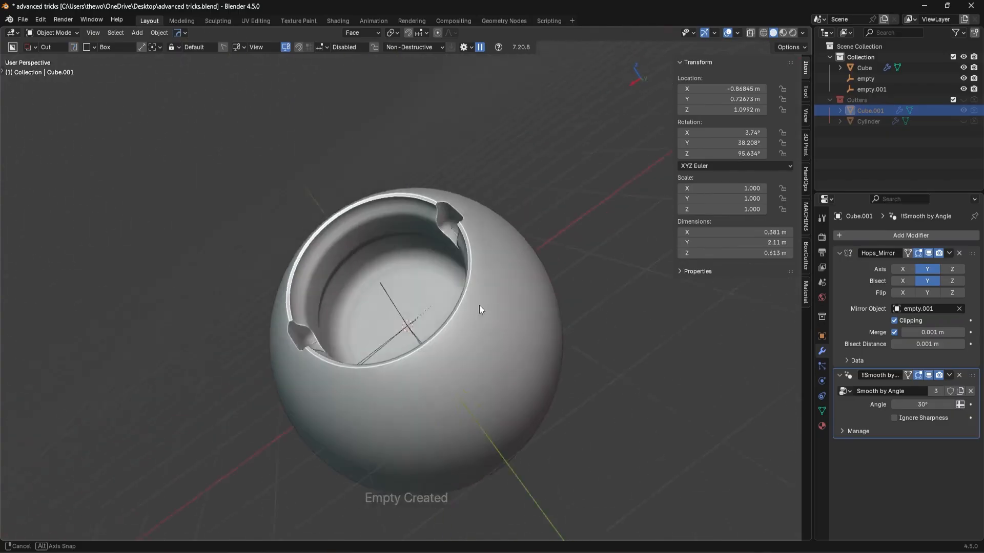
left_click_drag(480, 310, 258, 399)
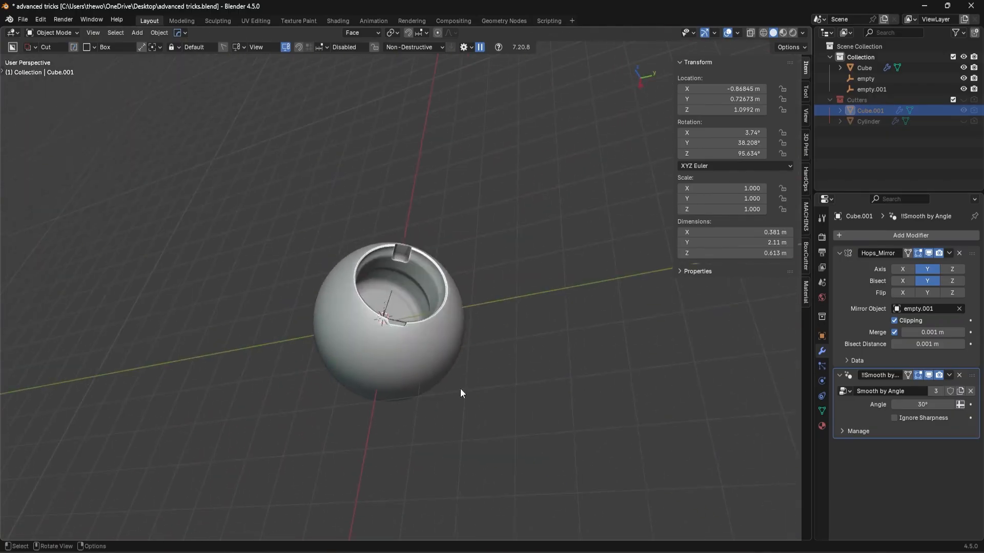
Symmetrize Cube.001's mesh on X with MACHIN3 Symmetrize in Edit Mode.
key("KP_3")
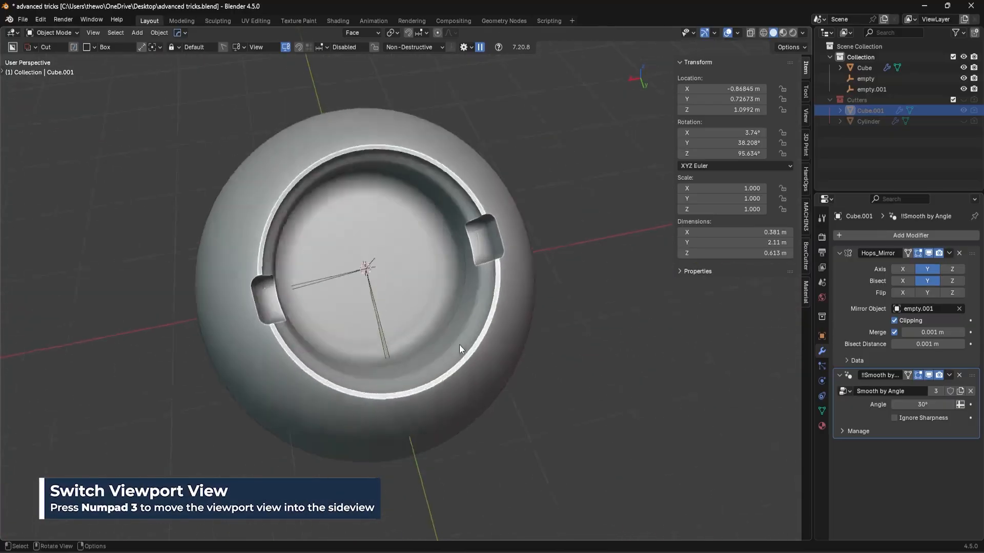
left_click(863, 67)
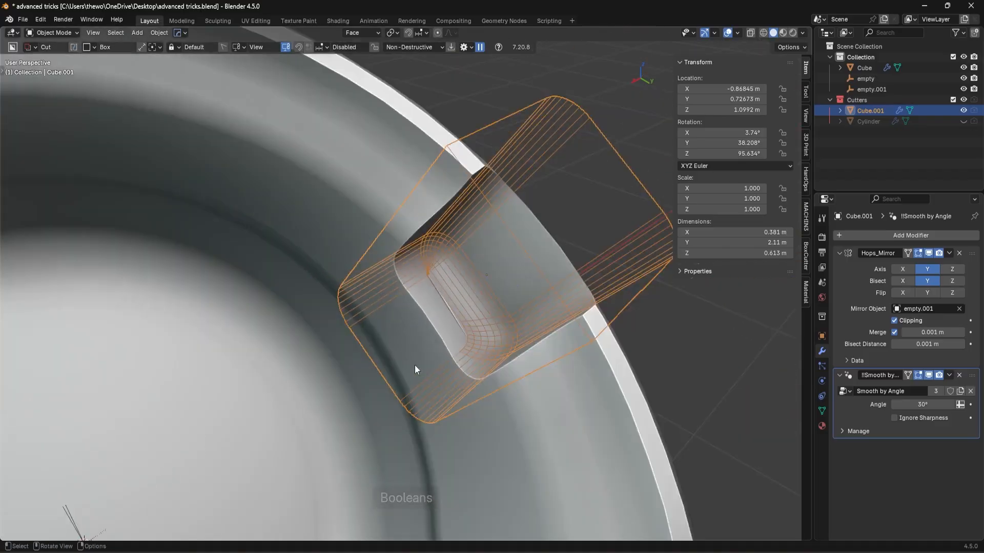
key("Tab")
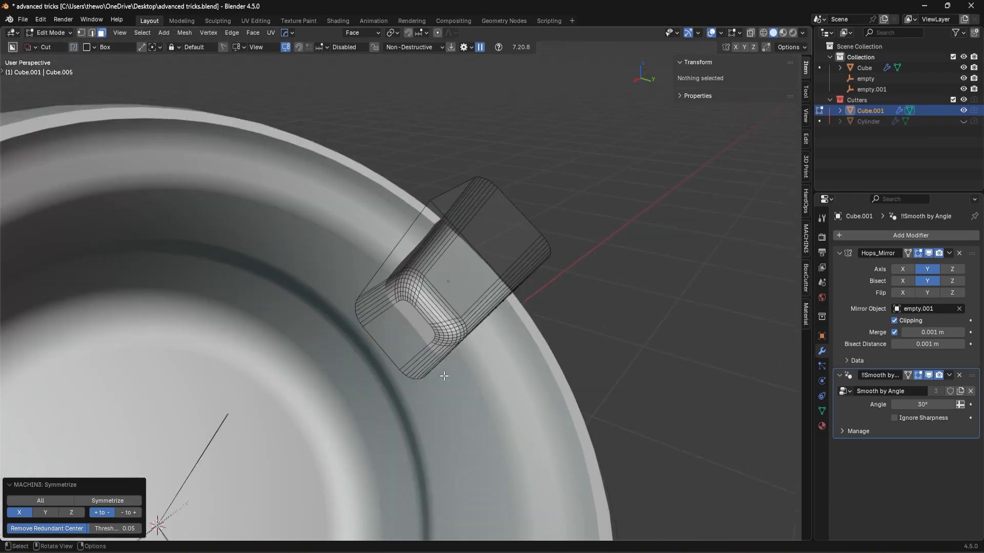
key("Tab")
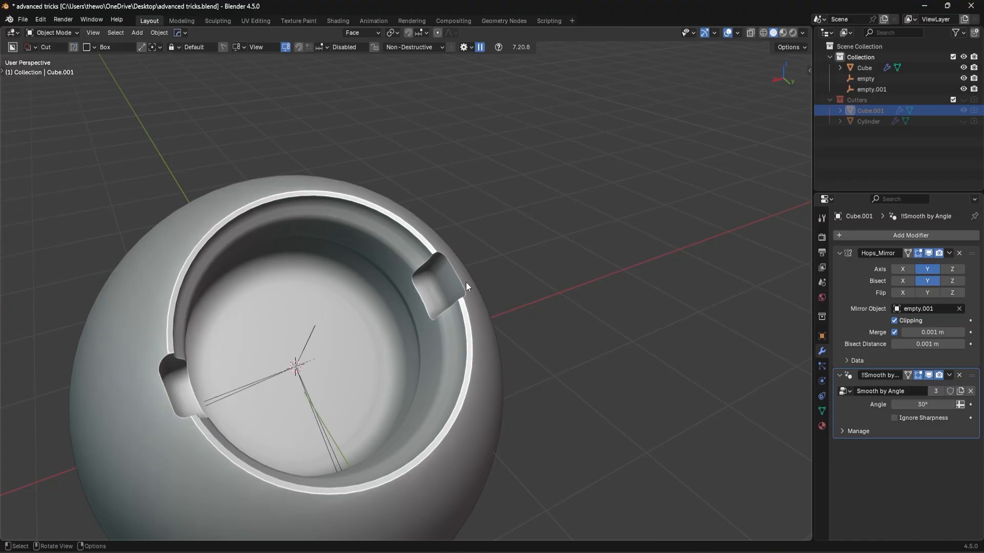
Zoom in on a rim notch and bevel the bowl's inner rim edge loop with 1 segment.
left_click_drag(467, 287, 422, 295)
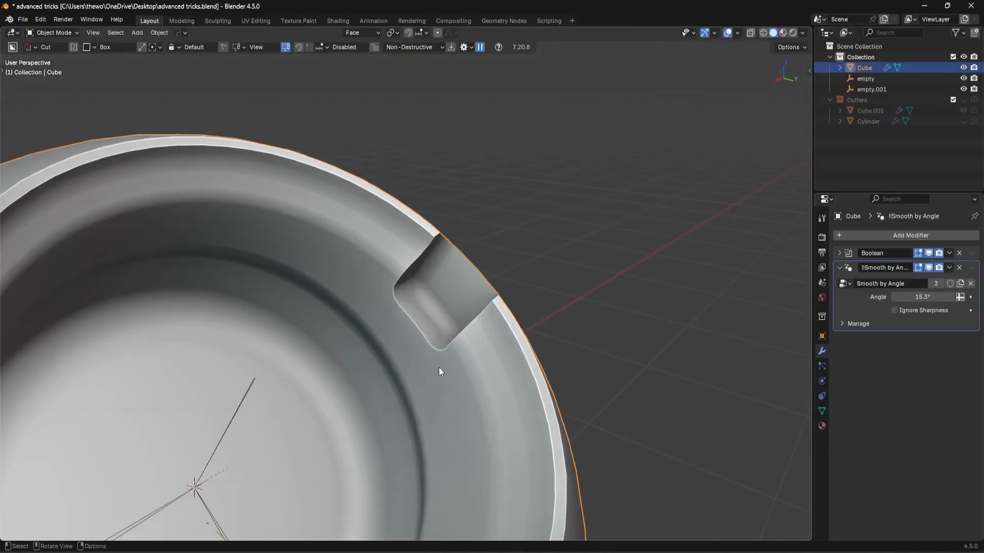
key("Tab")
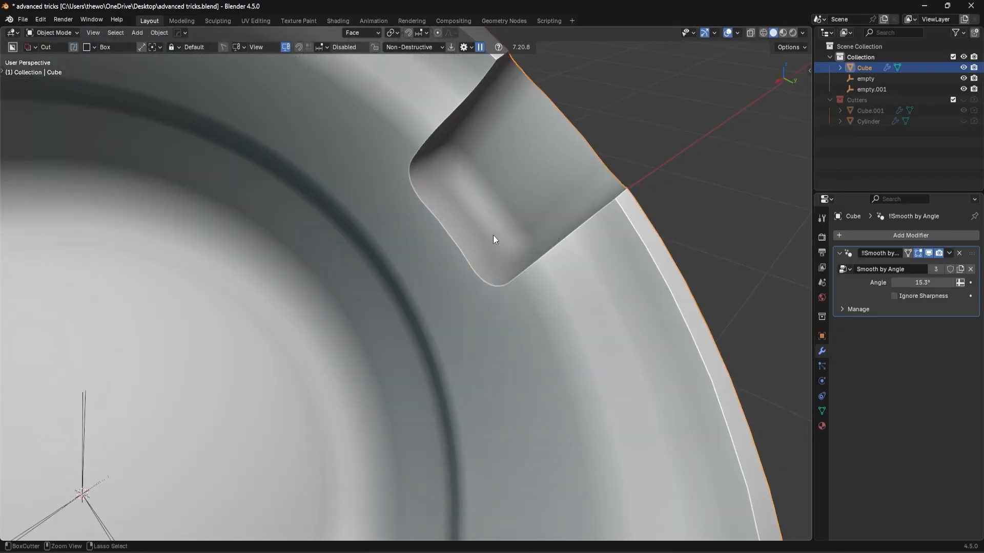
key("Tab")
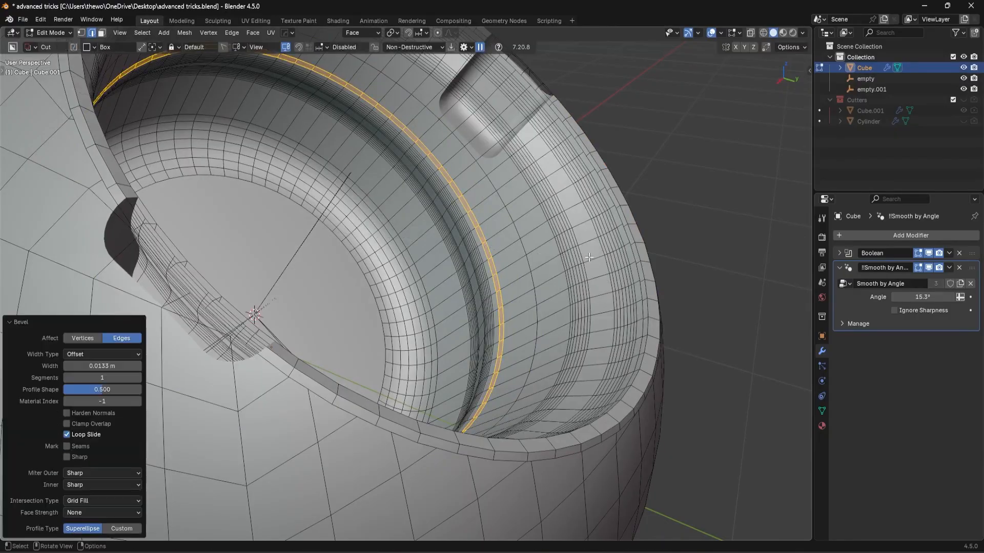
Confirm the rim bevel and return the bowl to Object Mode.
key("Tab")
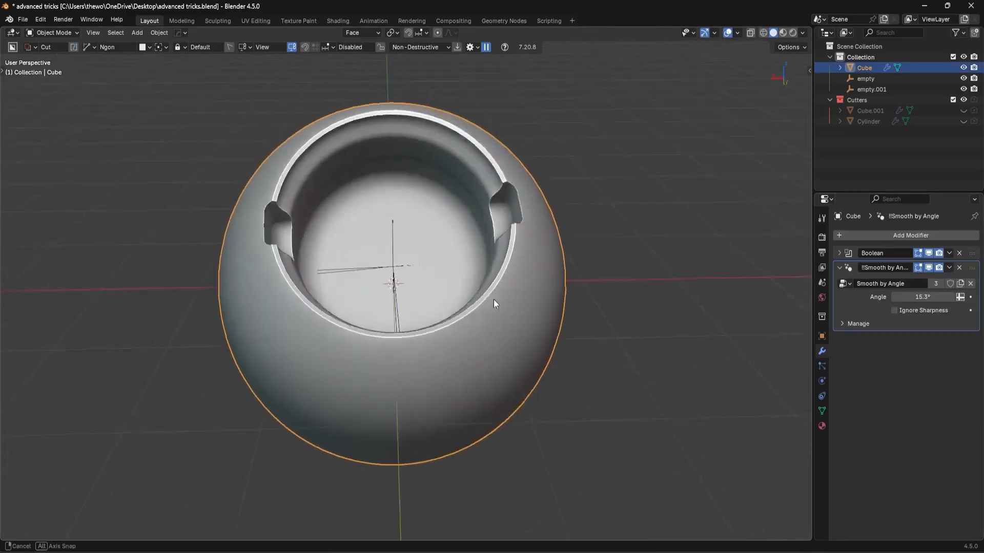
left_click_drag(496, 305, 544, 310)
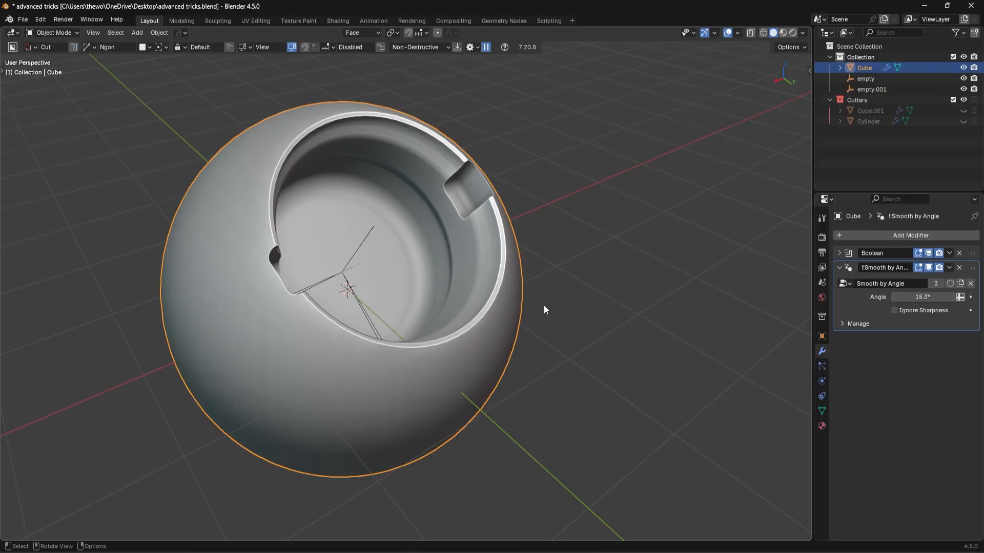
mouse_move(530, 266)
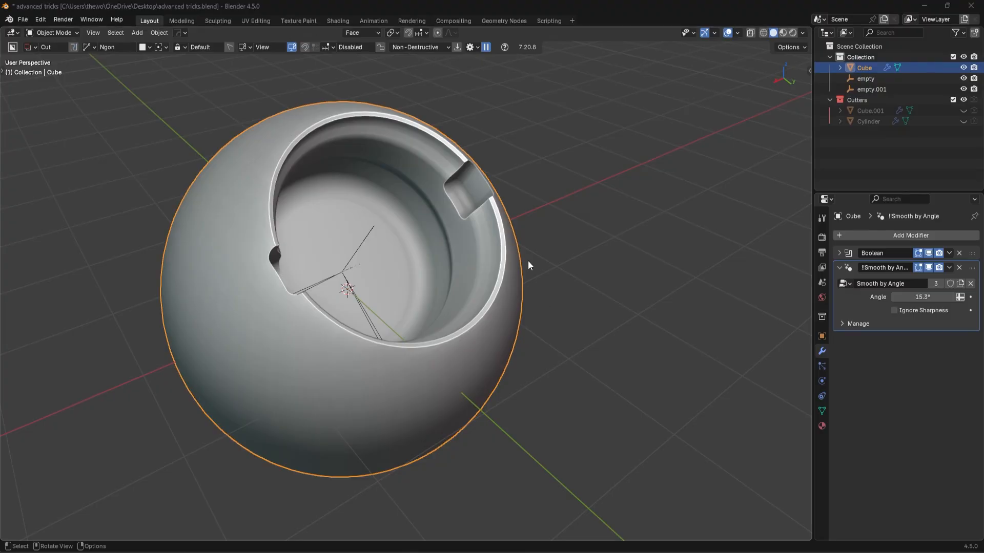
left_click_drag(528, 266, 448, 263)
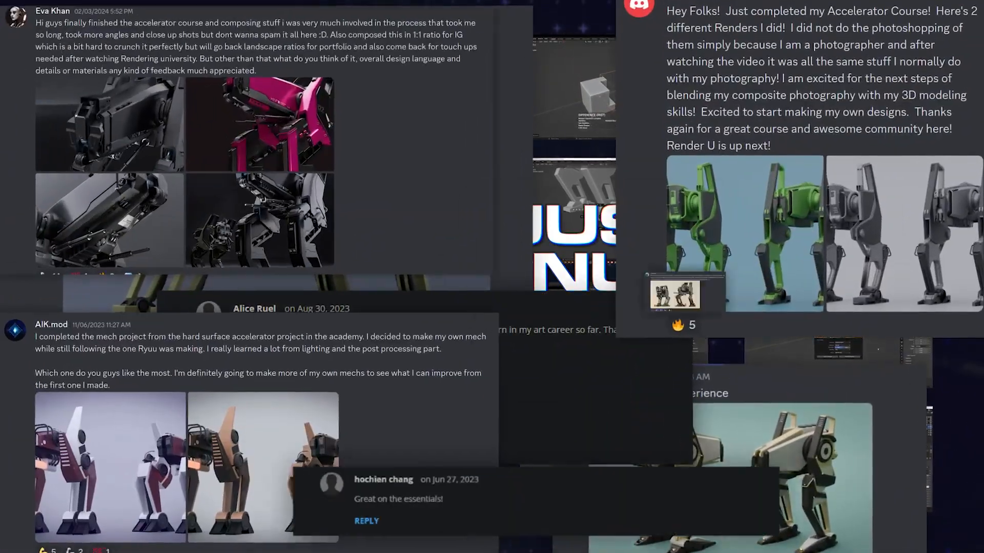
scroll("down", 3)
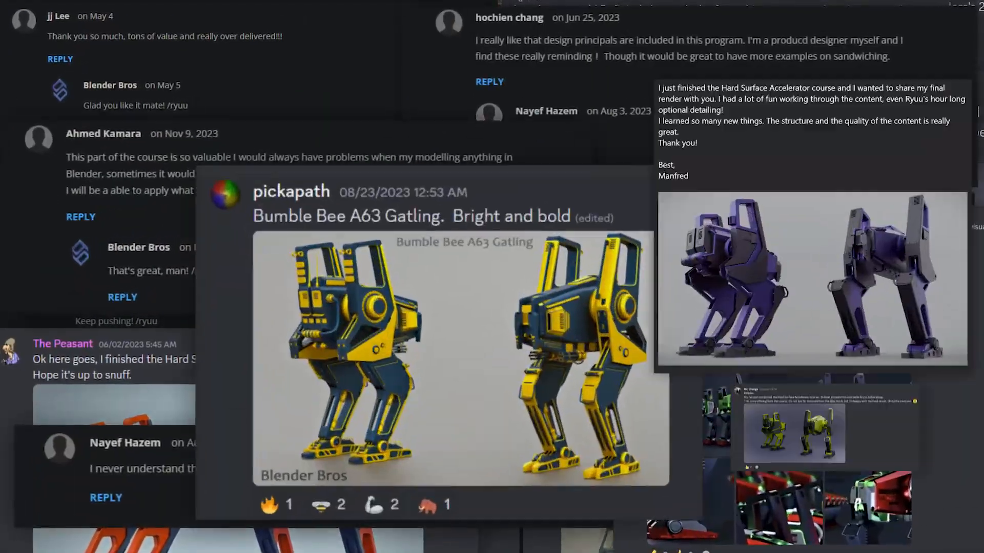